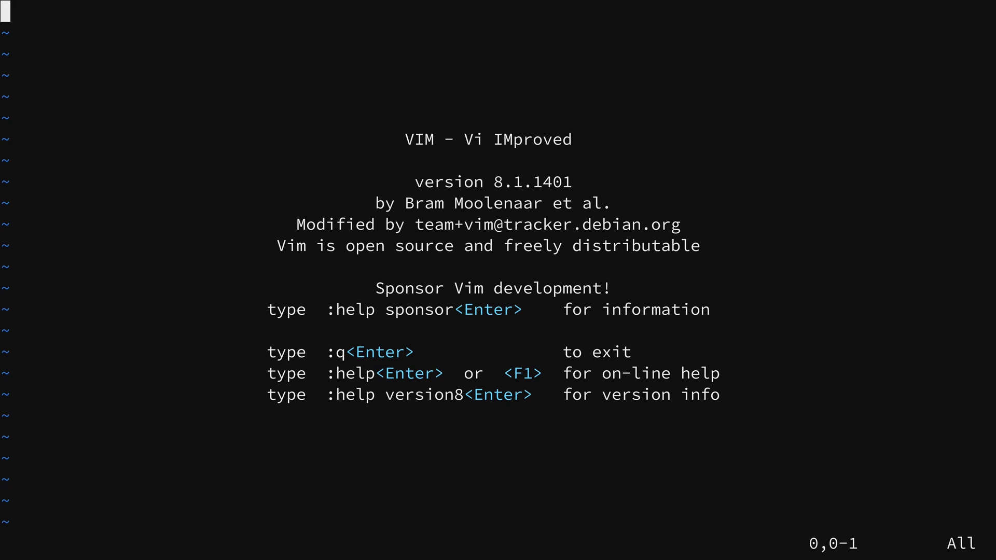
- Insert the word 'Test' into the empty buffer, then quit Vim with :q
{"action": "key", "text": "i"}
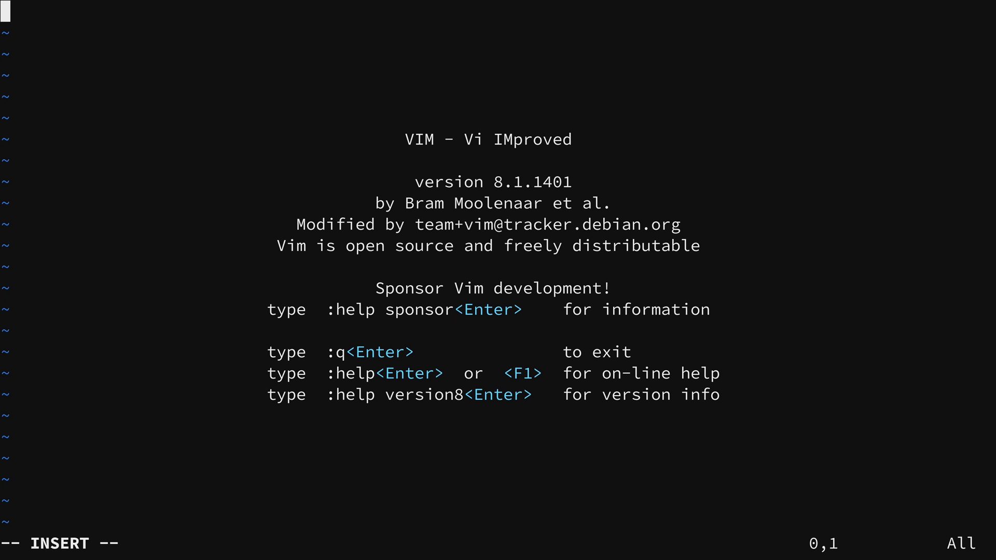
{"action": "type", "text": "Test"}
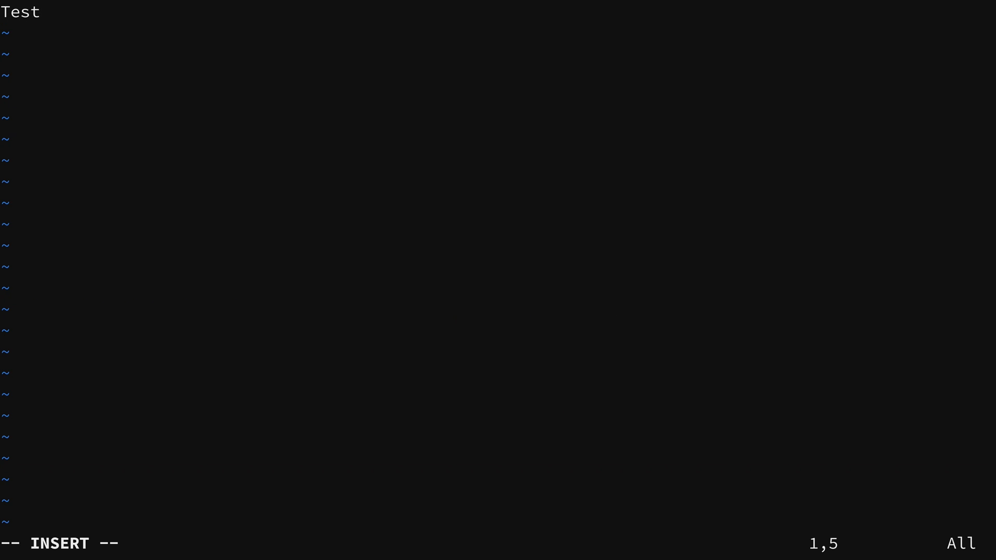
{"action": "key", "text": "Escape"}
{"action": "type", "text": ":"}
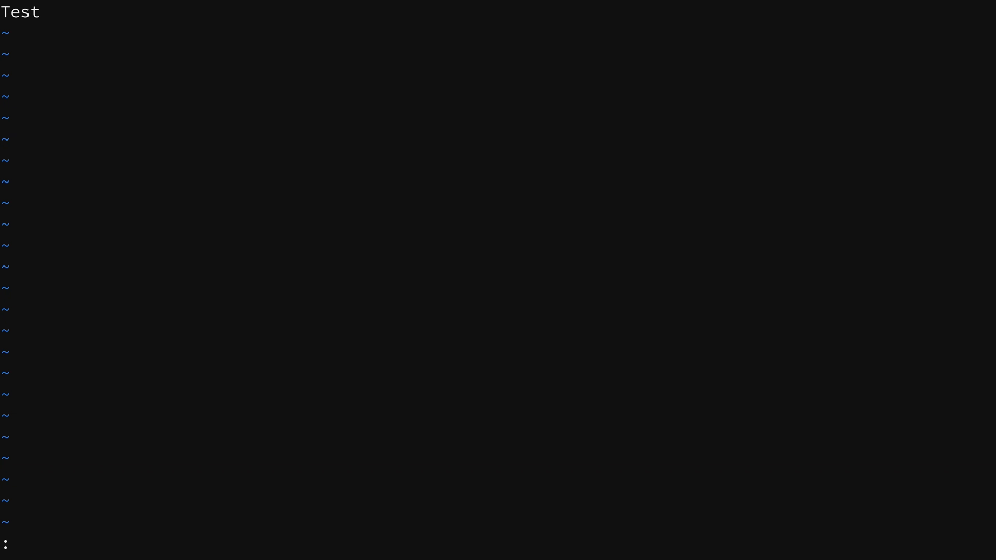
{"action": "type", "text": "q"}
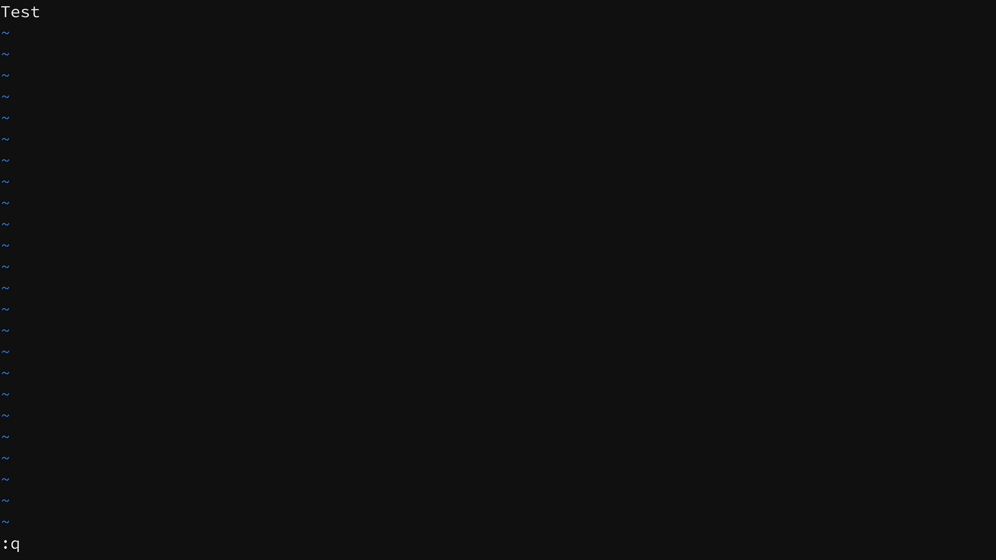
{"action": "key", "text": "Return"}
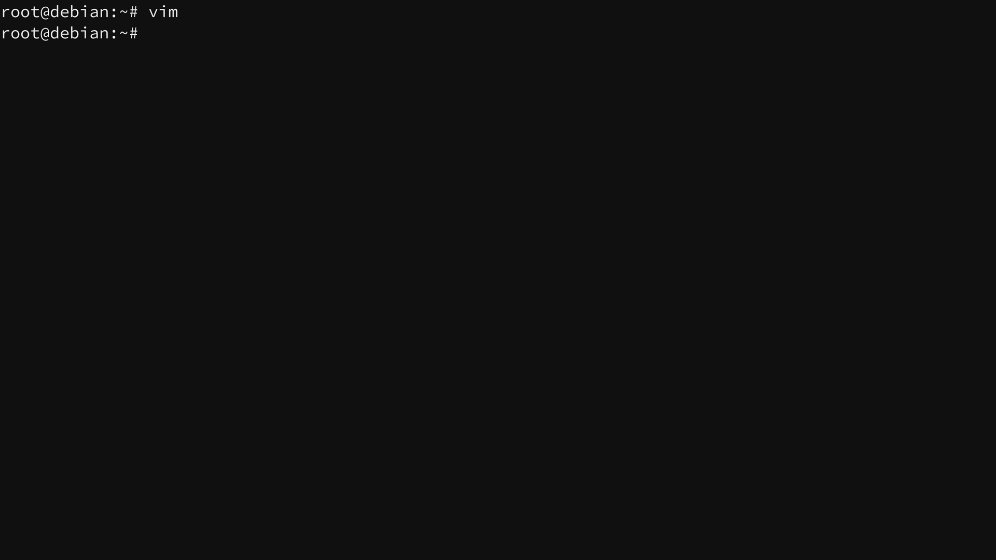
- Open /etc/ssh/sshd_config in Vim
{"action": "type", "text": "/etc/ssh/ss"}
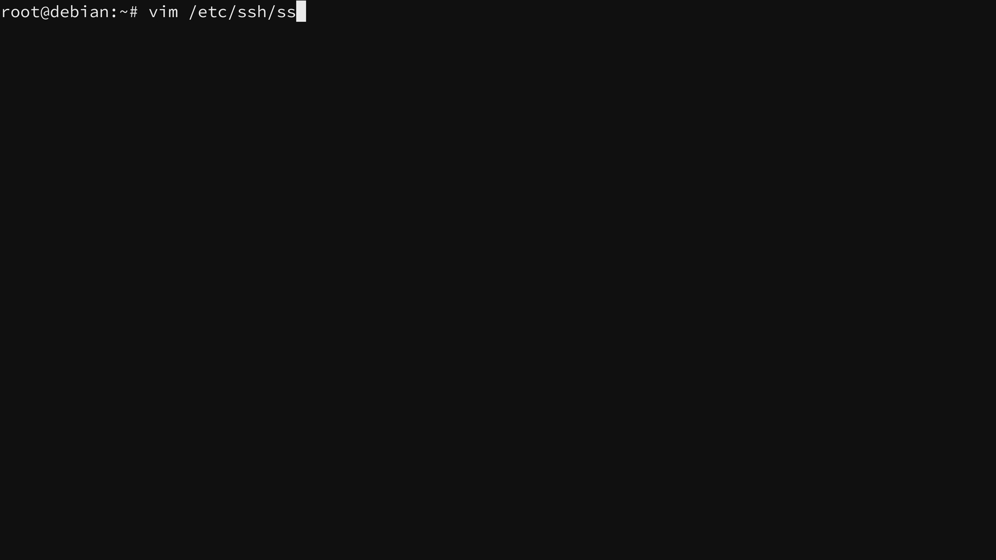
{"action": "type", "text": "hd_config"}
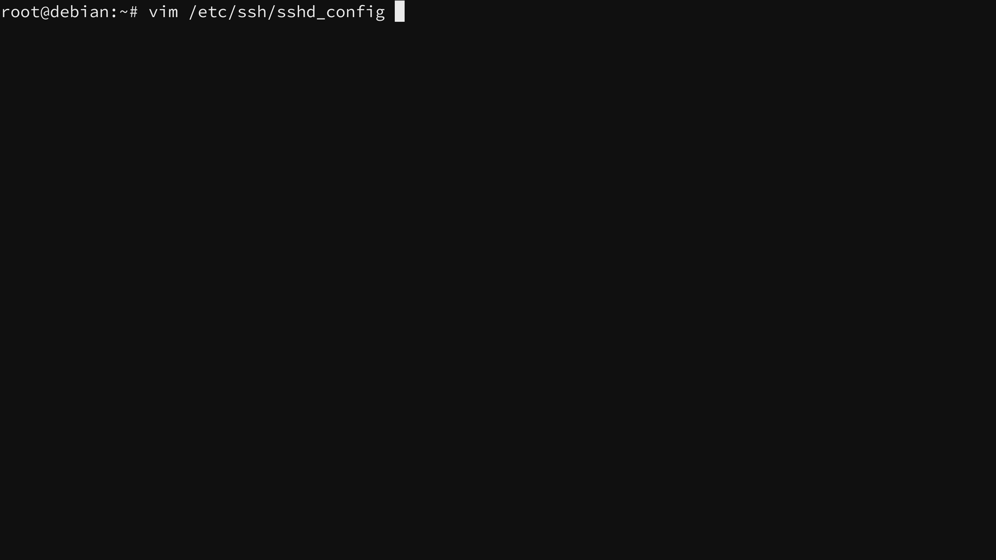
{"action": "key", "text": "Return"}
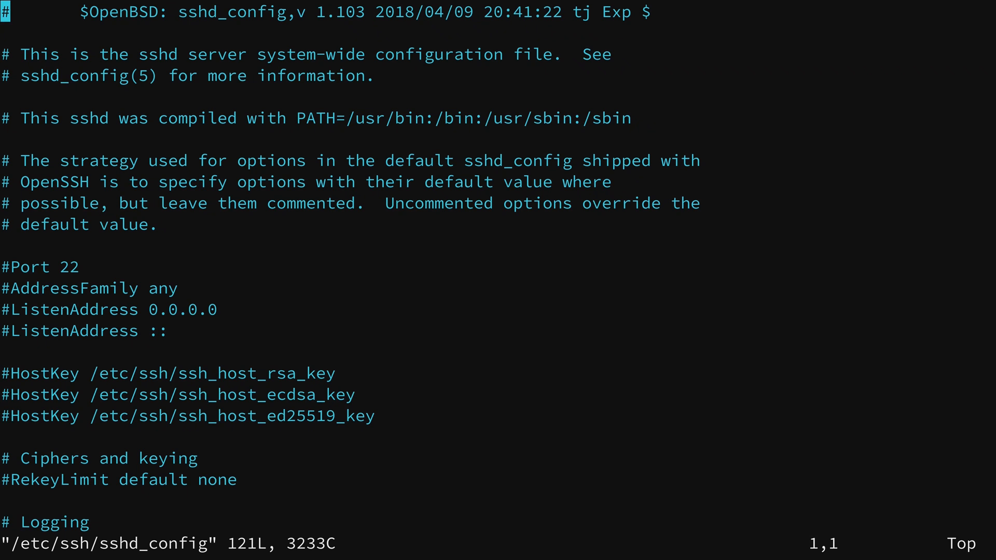
- Scroll down to the Authentication section and turn on line numbers with :set number
{"action": "key", "text": "j"}
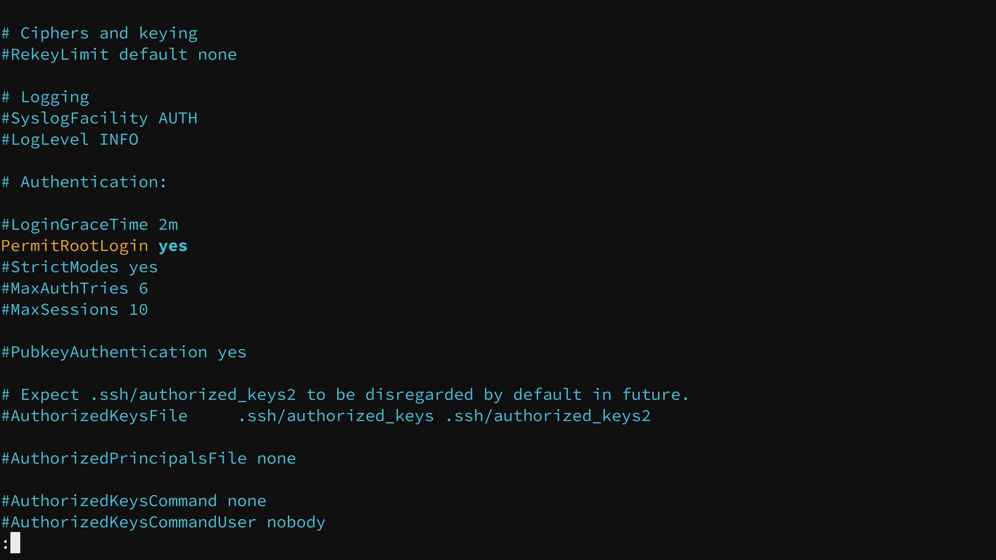
{"action": "type", "text": "s"}
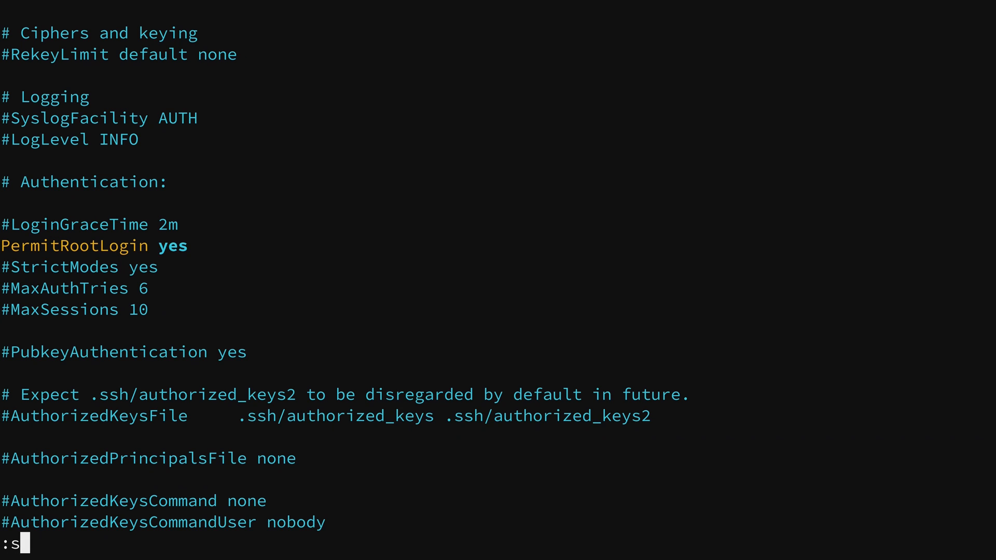
{"action": "type", "text": "et number"}
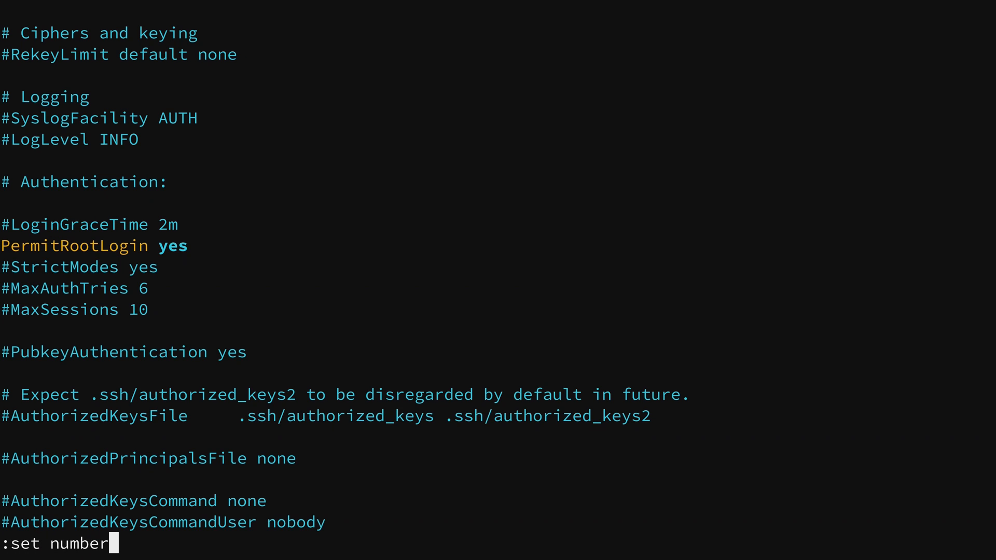
{"action": "key", "text": "Return"}
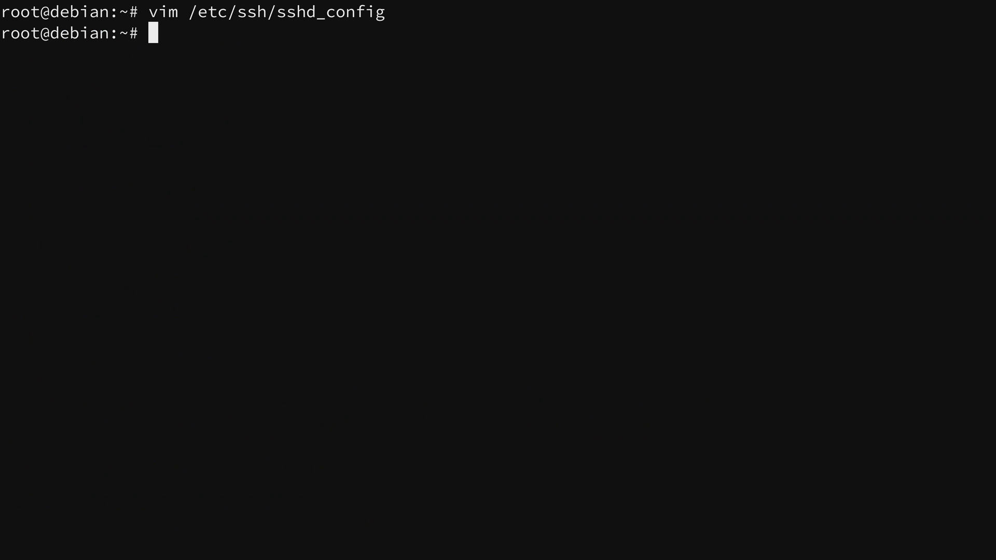
- Reopen sshd_config, enable line numbers with :set number, and quit with :q
{"action": "key", "text": "Return"}
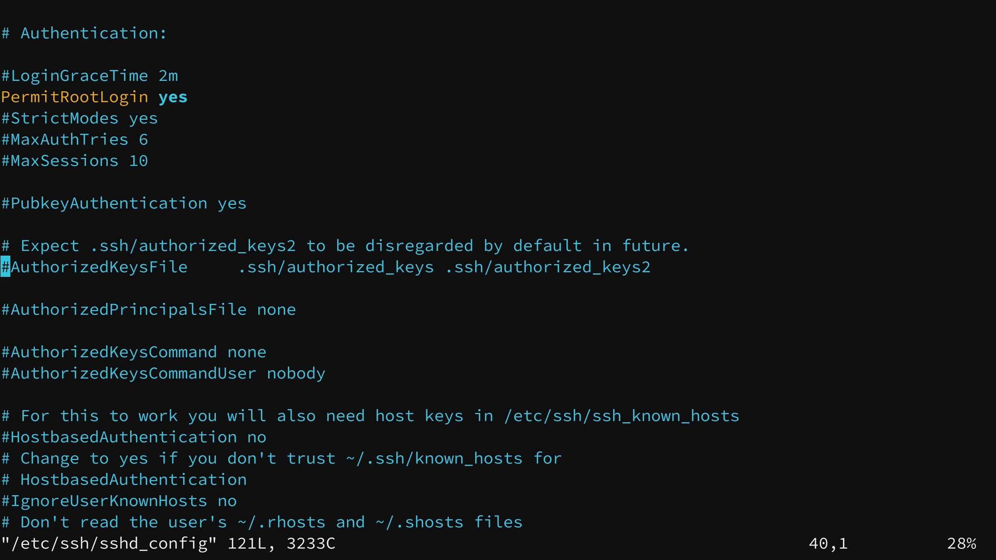
{"action": "type", "text": ":set"}
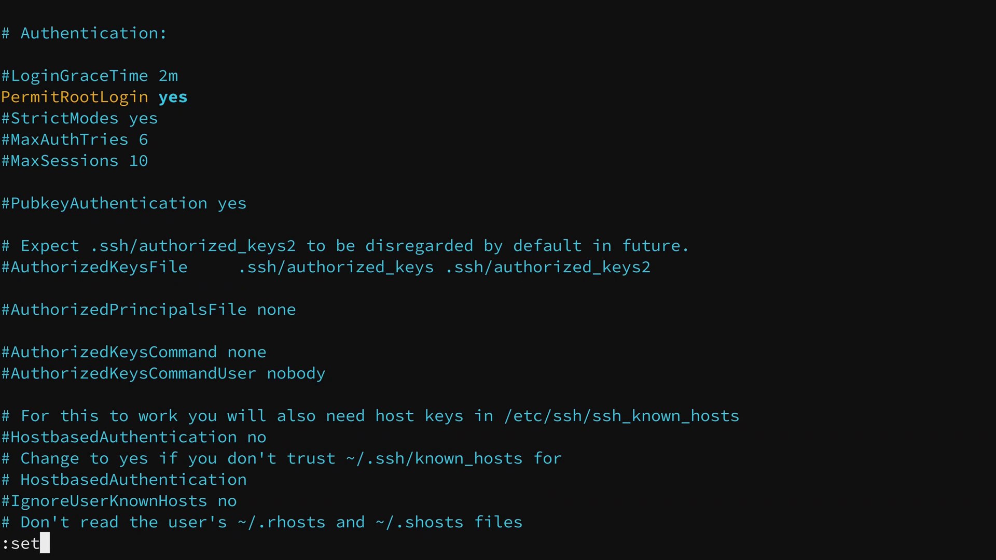
{"action": "type", "text": "number"}
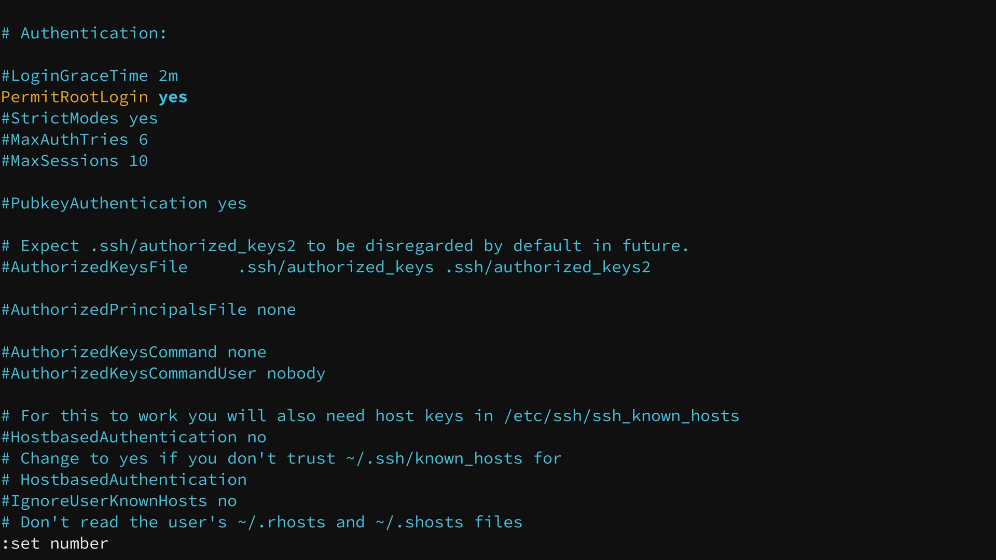
{"action": "key", "text": "Return"}
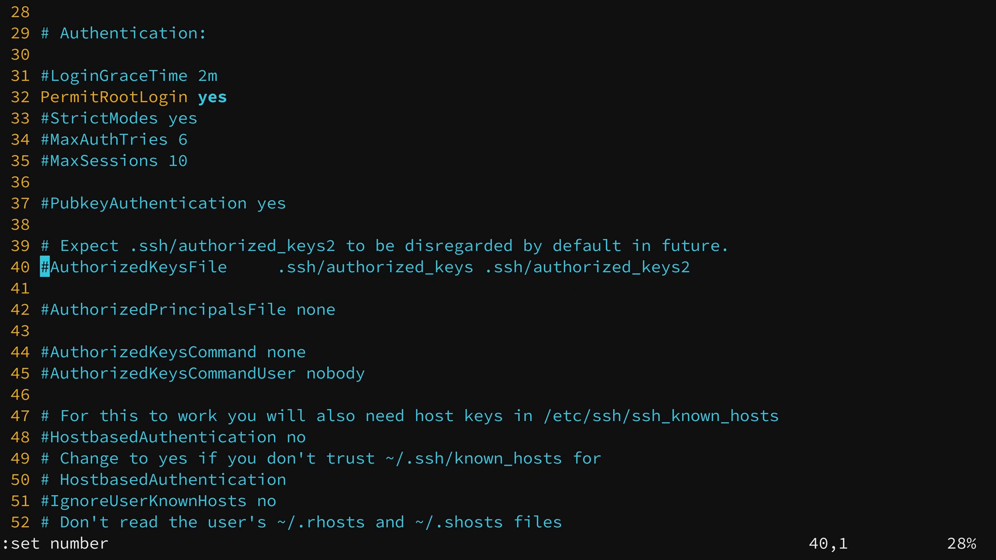
{"action": "type", "text": ":q"}
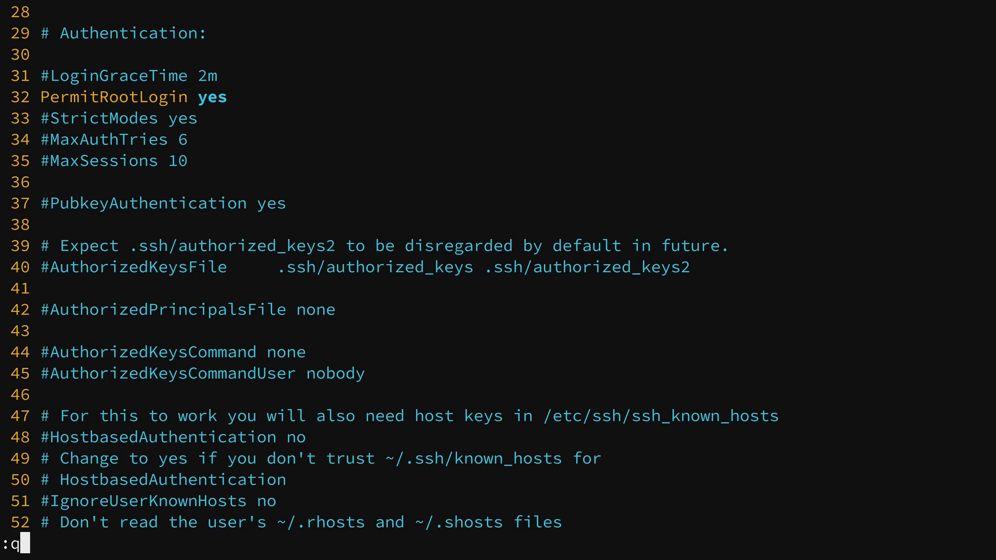
{"action": "key", "text": "Return"}
{"action": "type", "text": "vim ~"}
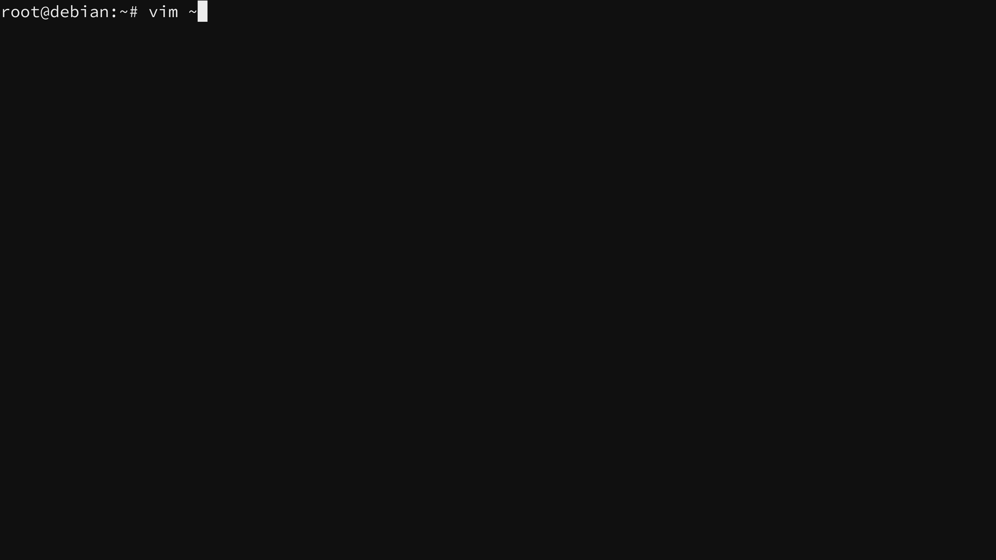
- Open the new ~/.vimrc file in Vim
{"action": "type", "text": "/"}
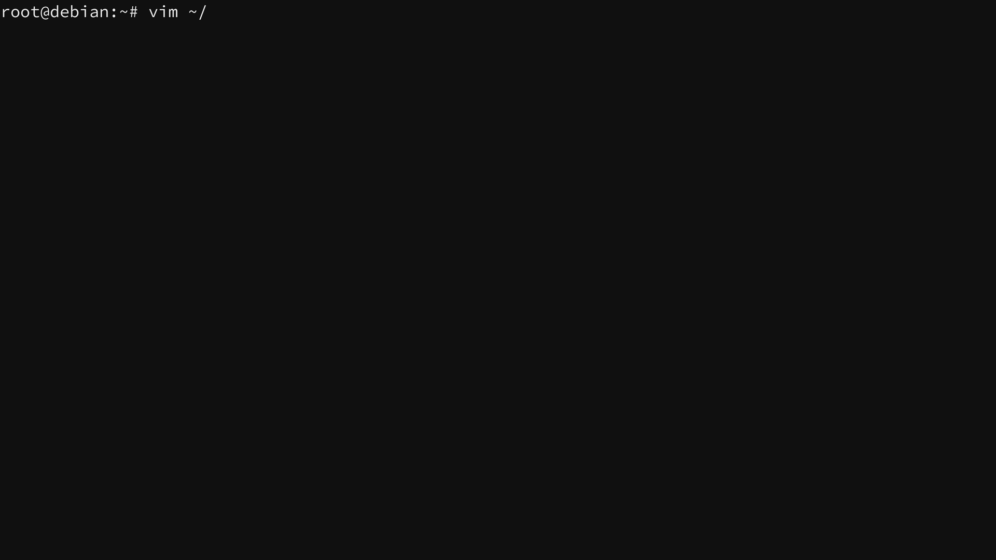
{"action": "type", "text": ".v"}
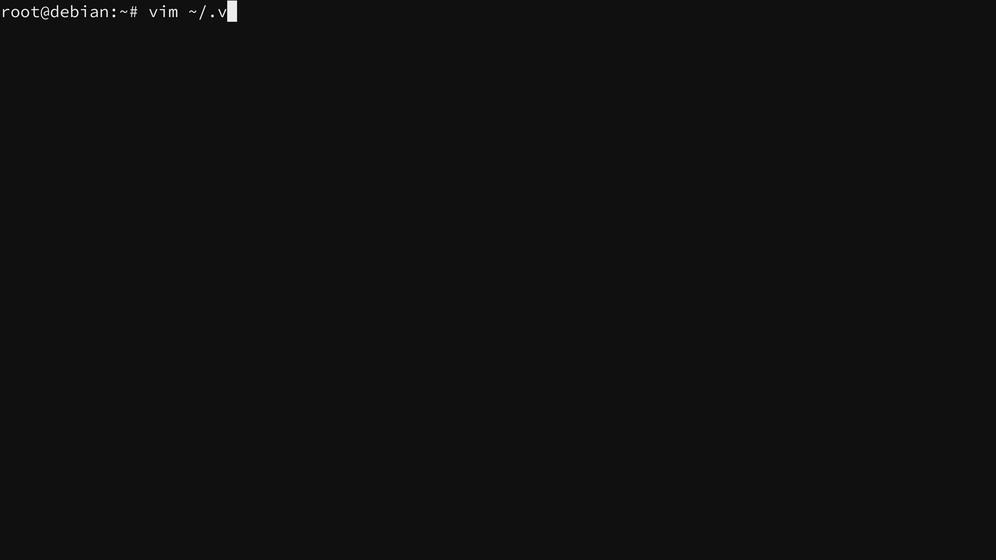
{"action": "type", "text": "imrc"}
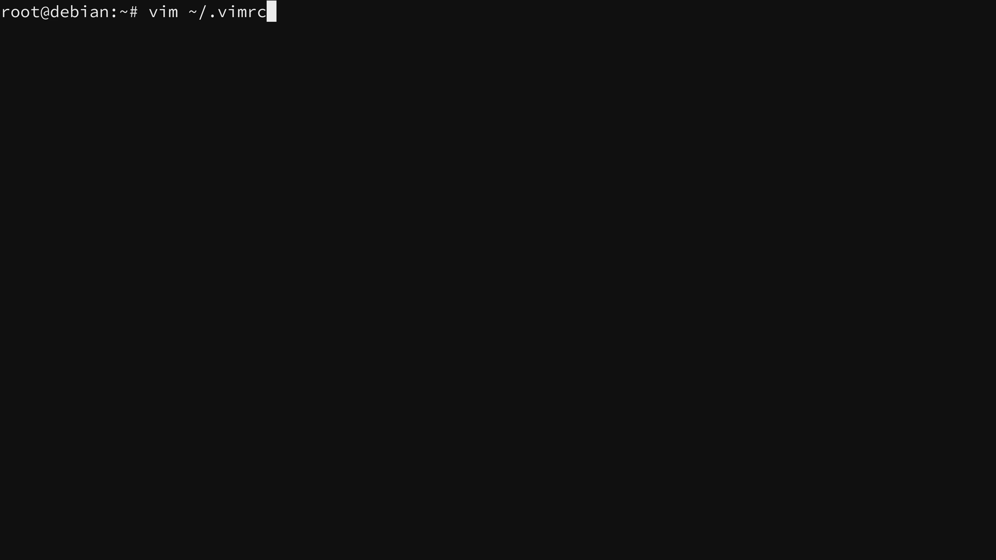
{"action": "key", "text": "Return"}
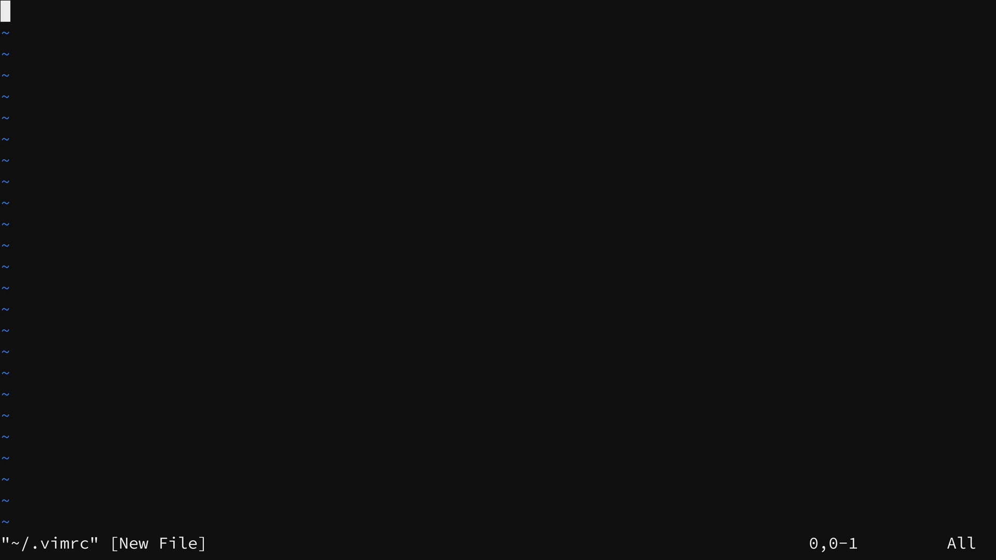
- Add a '" Show line numbers' comment with 'set number', then save and quit with :wq
{"action": "key", "text": "i"}
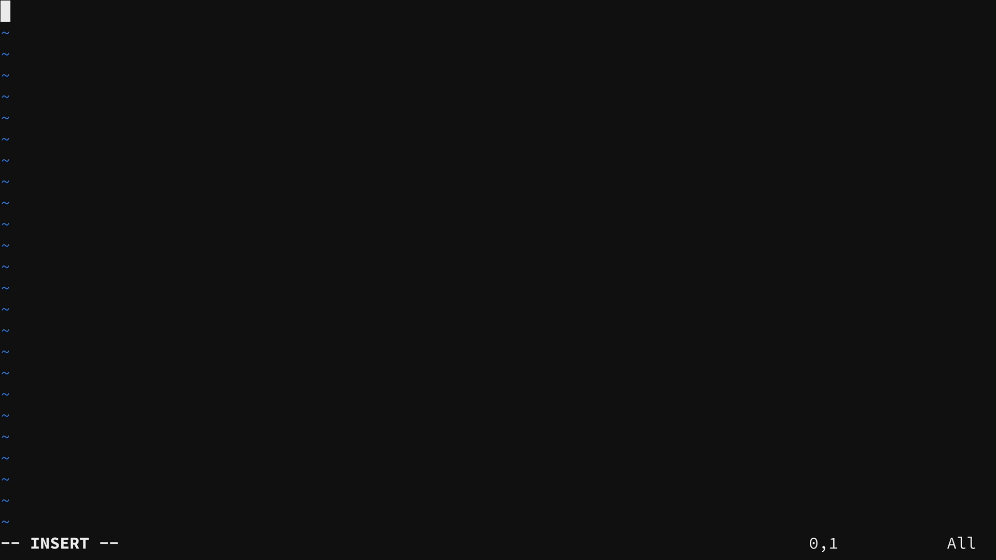
{"action": "type", "text": "\" Sh"}
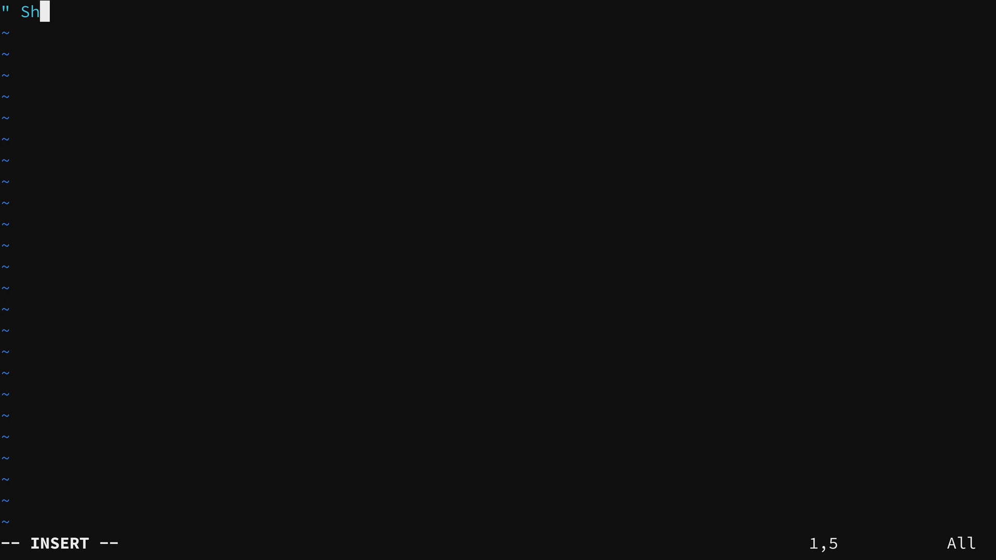
{"action": "type", "text": "ow line number"}
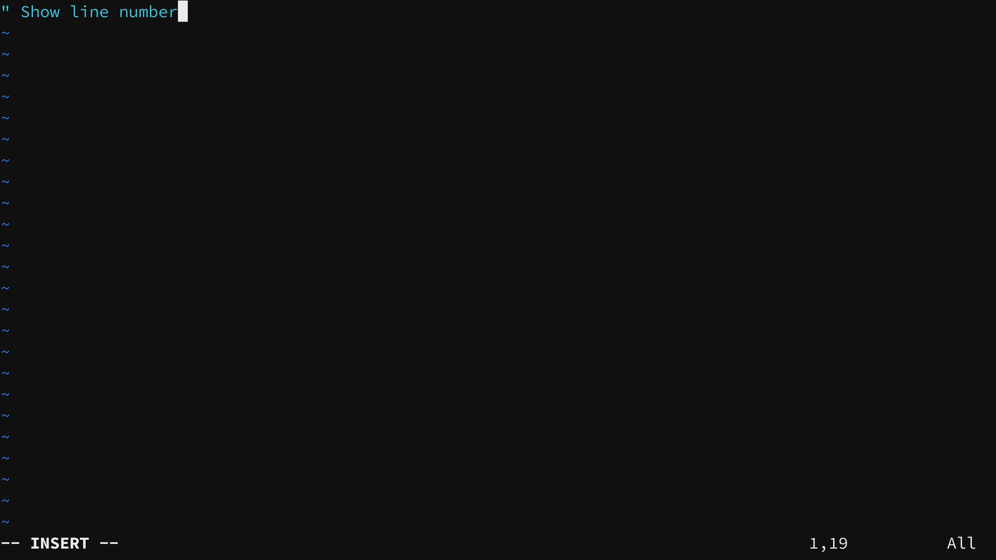
{"action": "type", "text": "s"}
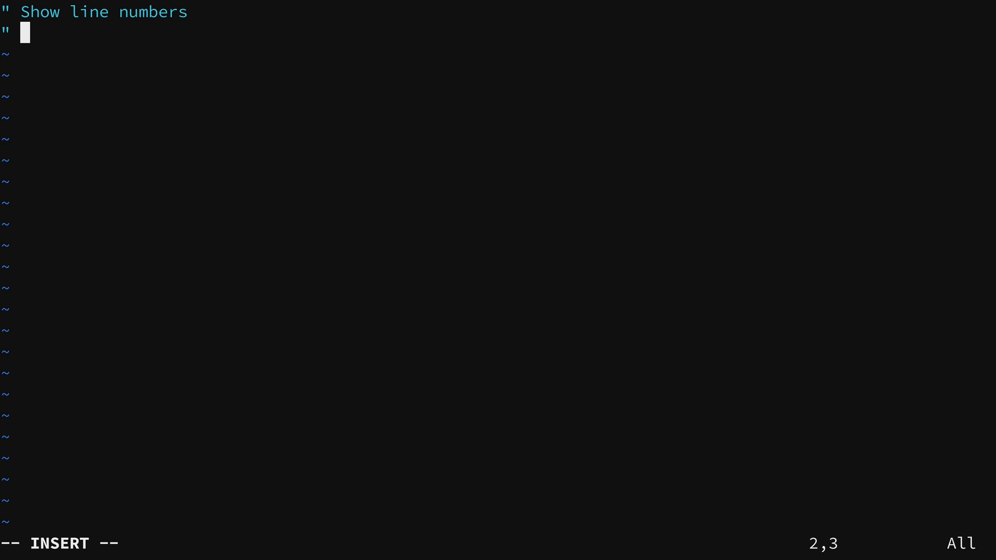
{"action": "type", "text": "set"}
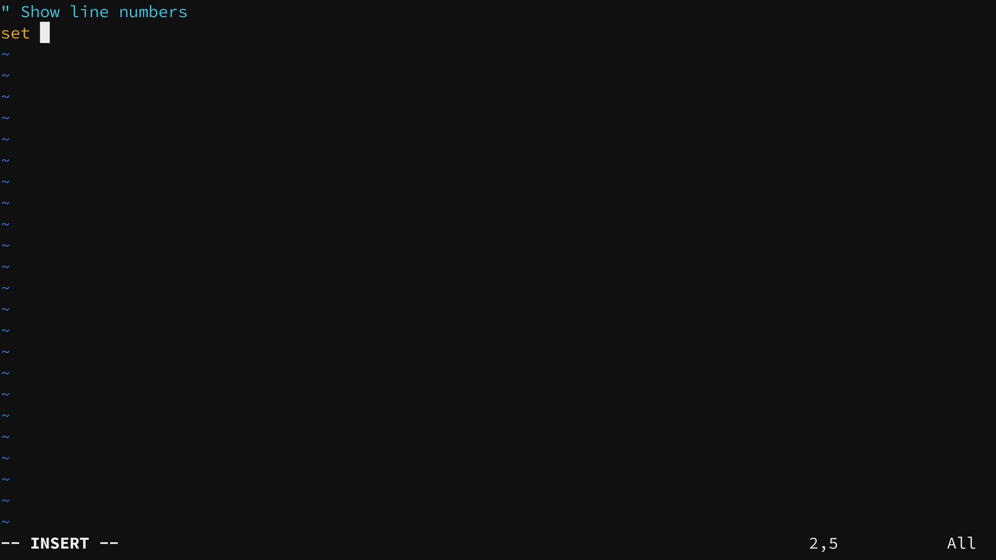
{"action": "type", "text": "number"}
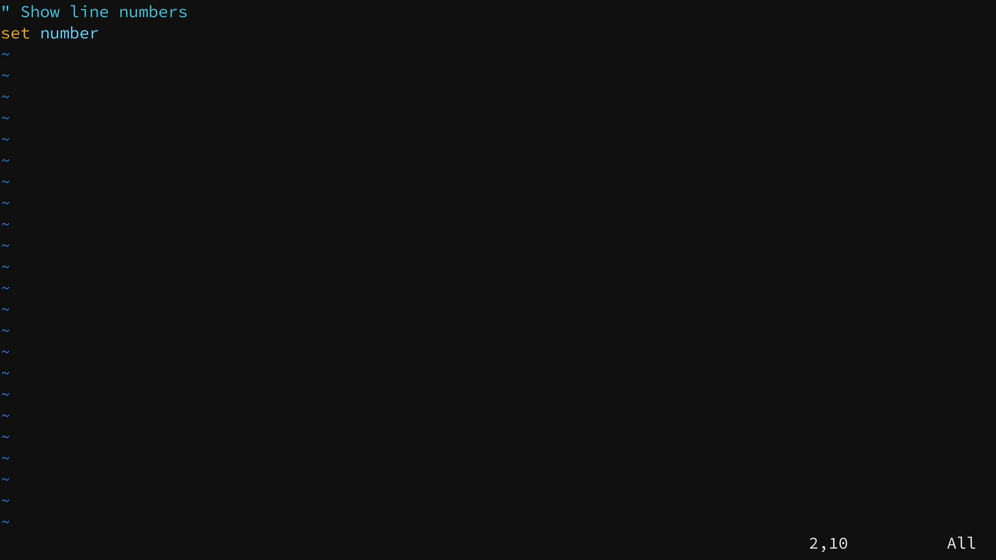
{"action": "type", "text": ":wq"}
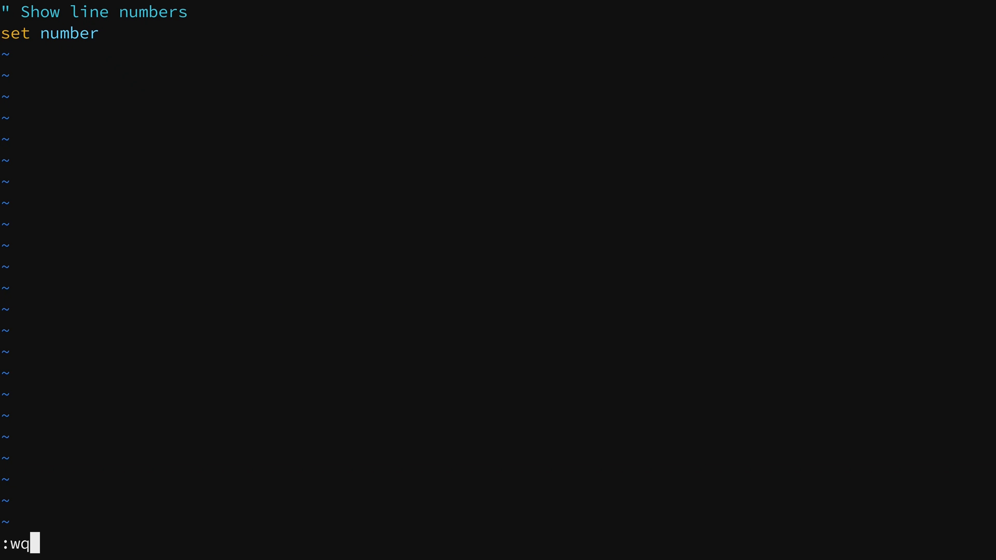
{"action": "key", "text": "Return"}
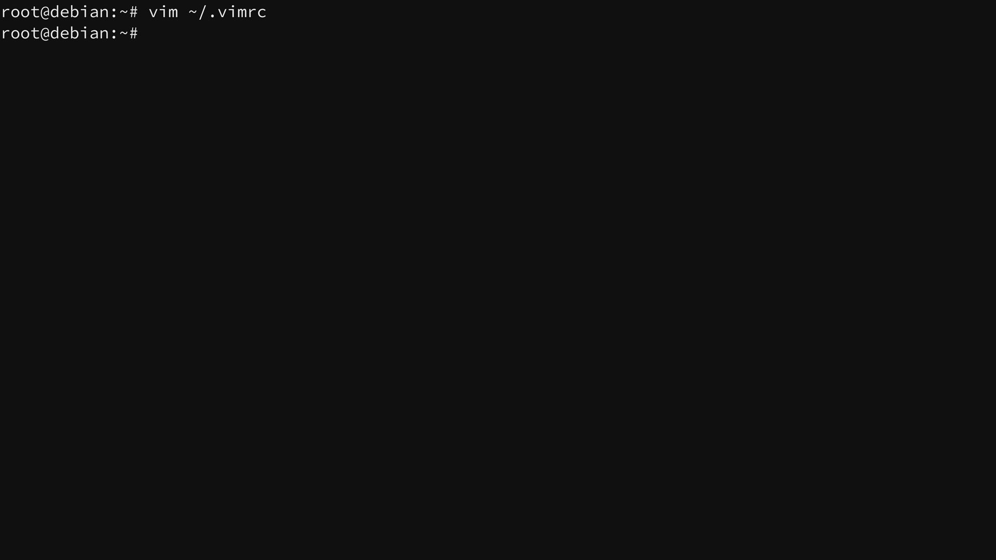
{"action": "type", "text": "vim /etc/ssh/sshd_config"}
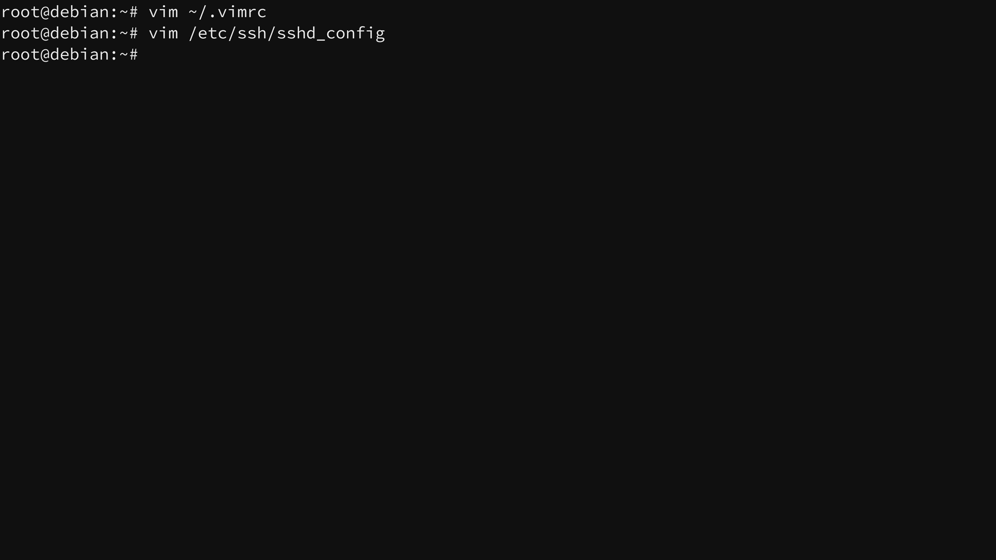
- Open ~/.vimrc and apply :set laststatus=2 to show the status line
{"action": "type", "text": "vim"}
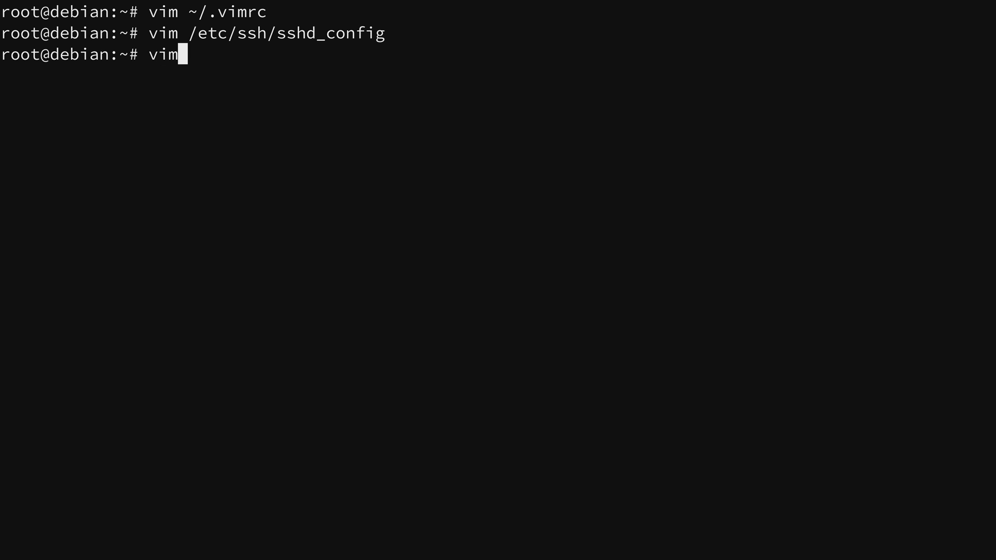
{"action": "type", "text": "~/.vi"}
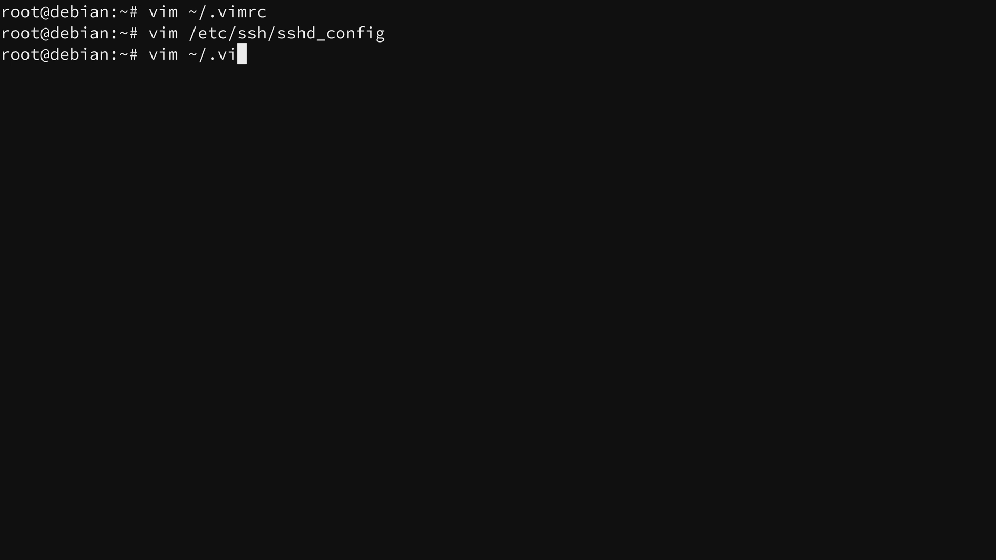
{"action": "key", "text": "Return"}
{"action": "type", "text": ":"}
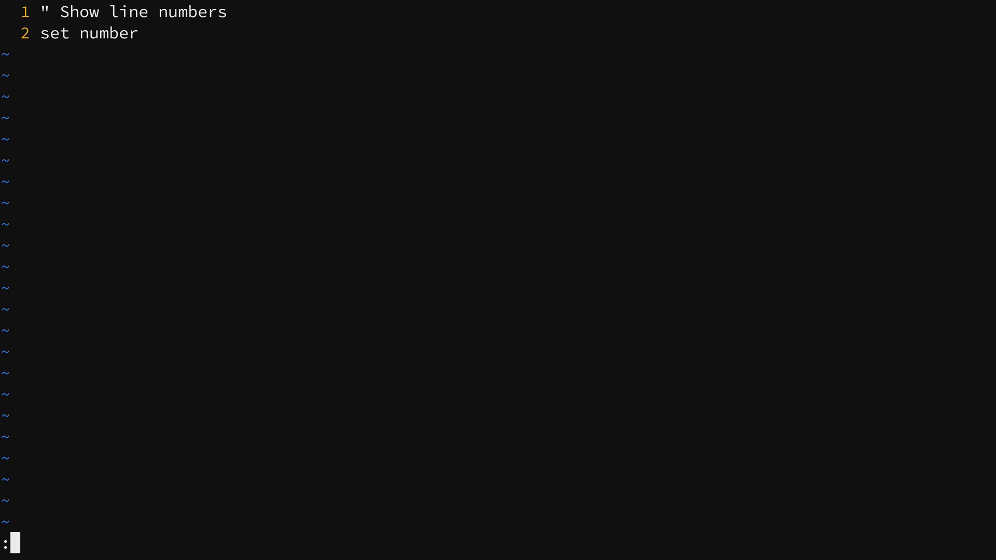
{"action": "type", "text": "set"}
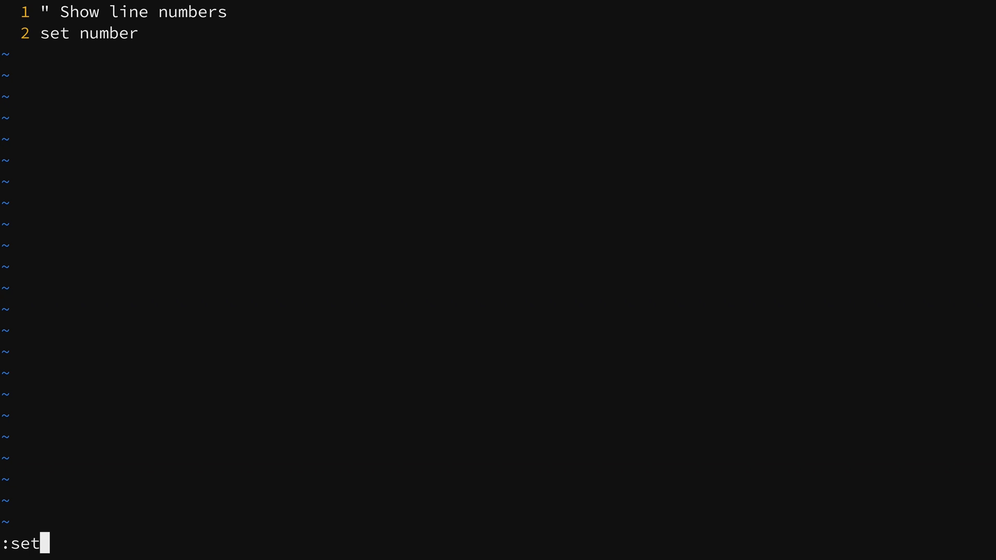
{"action": "type", "text": "laststatus"}
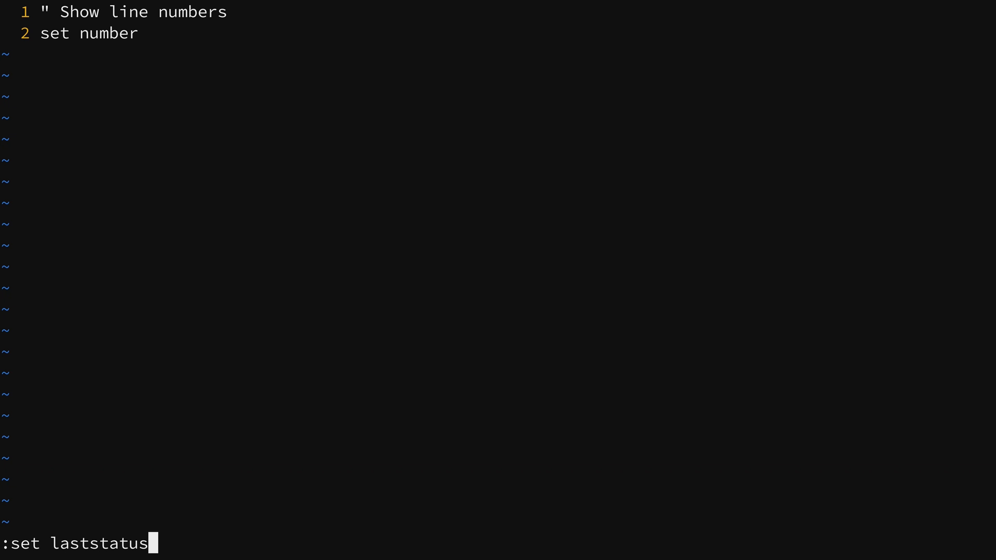
{"action": "type", "text": "="}
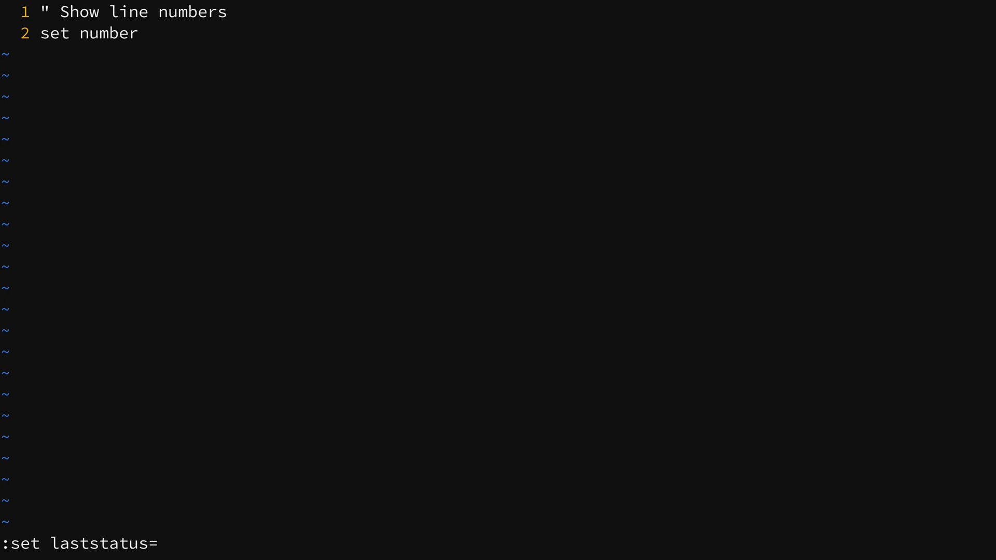
{"action": "type", "text": "2"}
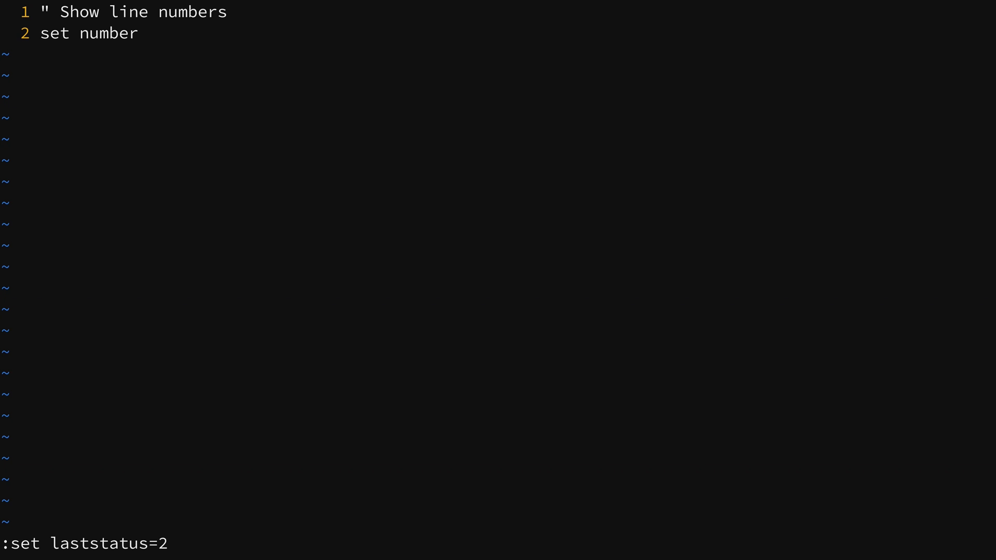
{"action": "key", "text": "Return"}
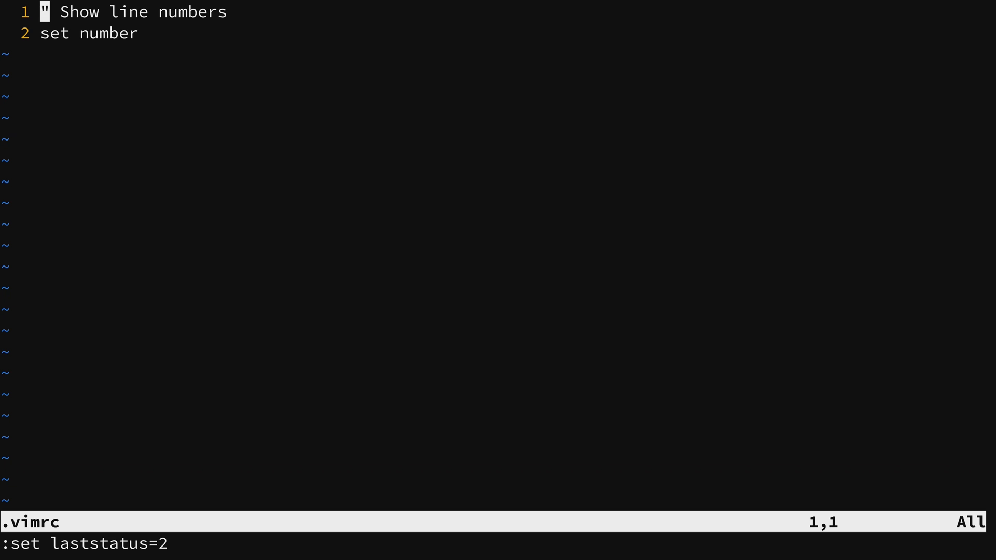
- Add a 'set laststatus=2' line below the existing settings
{"action": "key", "text": "o"}
{"action": "type", "text": "\" Status bar"}
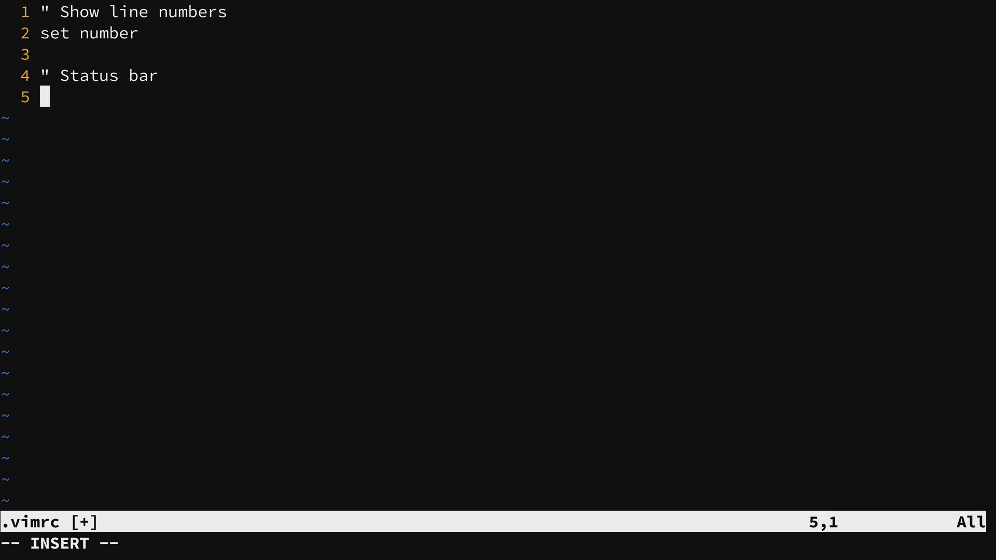
{"action": "type", "text": "set l"}
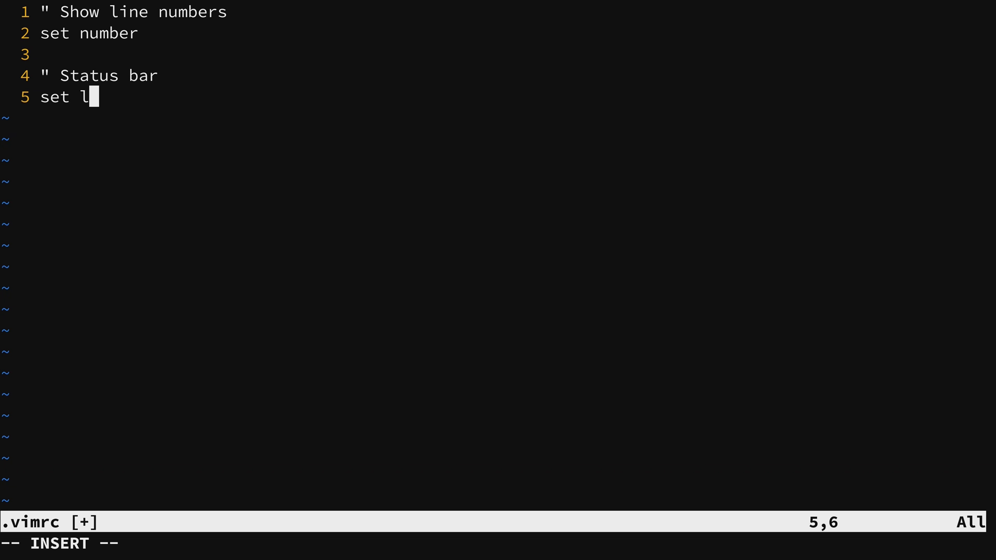
{"action": "type", "text": "aststatus"}
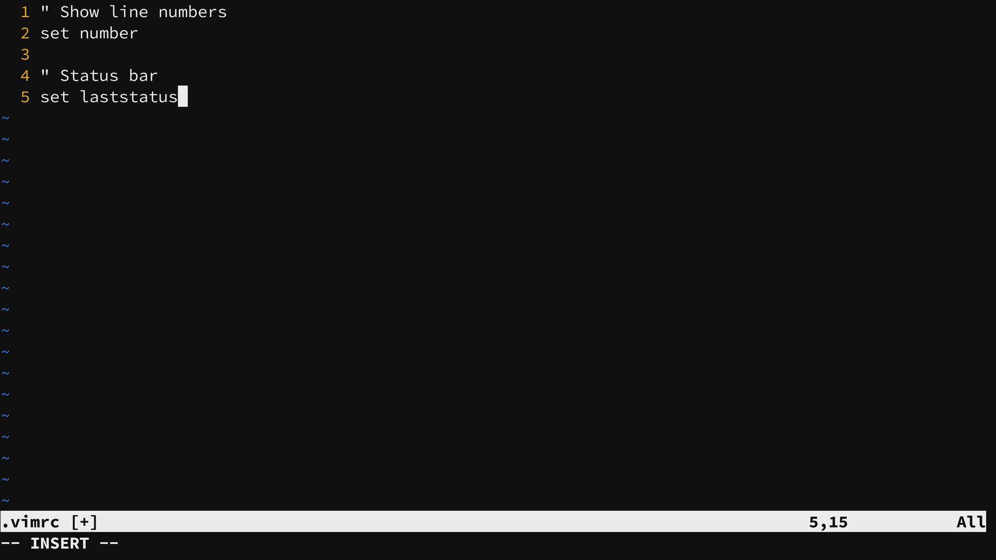
{"action": "type", "text": "=2"}
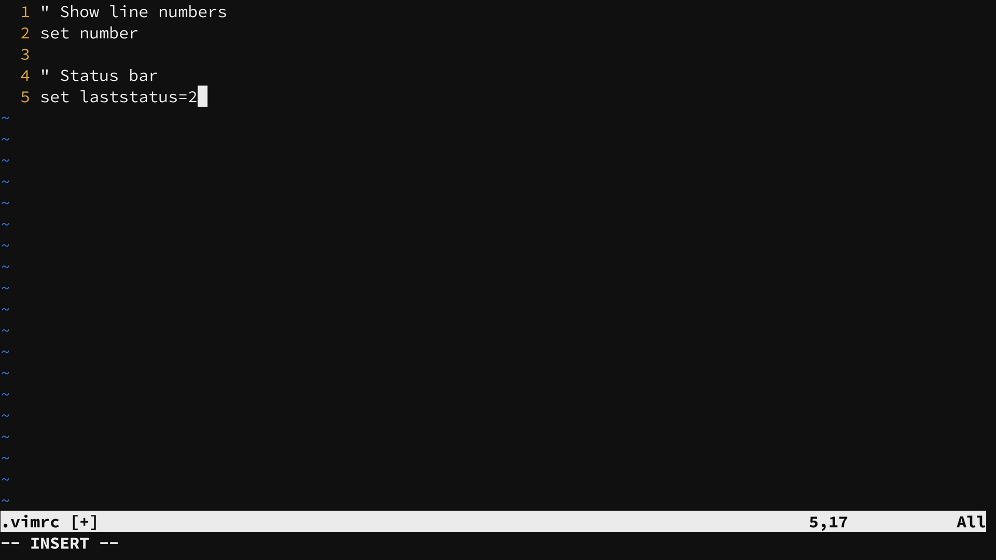
{"action": "key", "text": "Escape"}
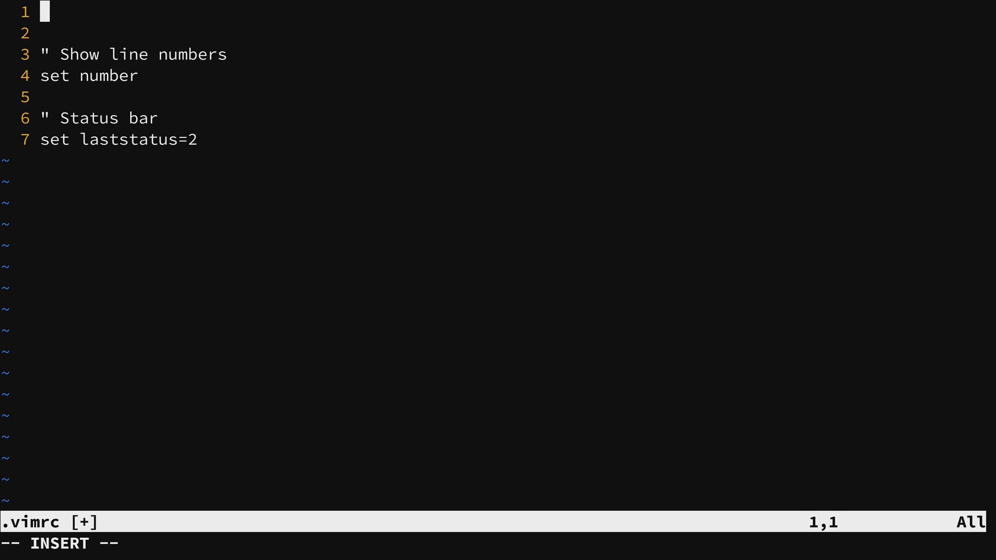
- Add a '" Set compatibility to Vim only' comment with 'set nocompatible' at the top of the vimrc
{"action": "type", "text": "\""}
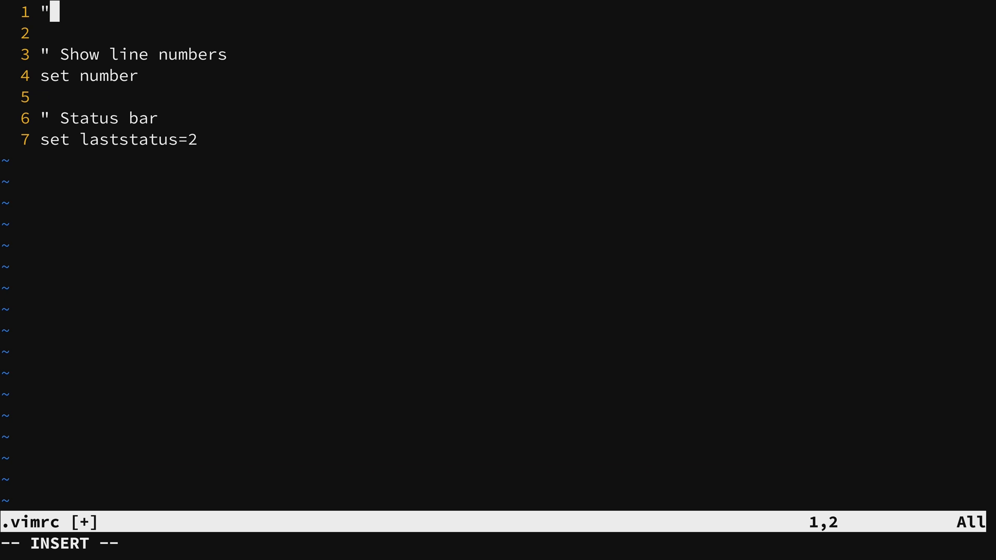
{"action": "type", "text": "Set"}
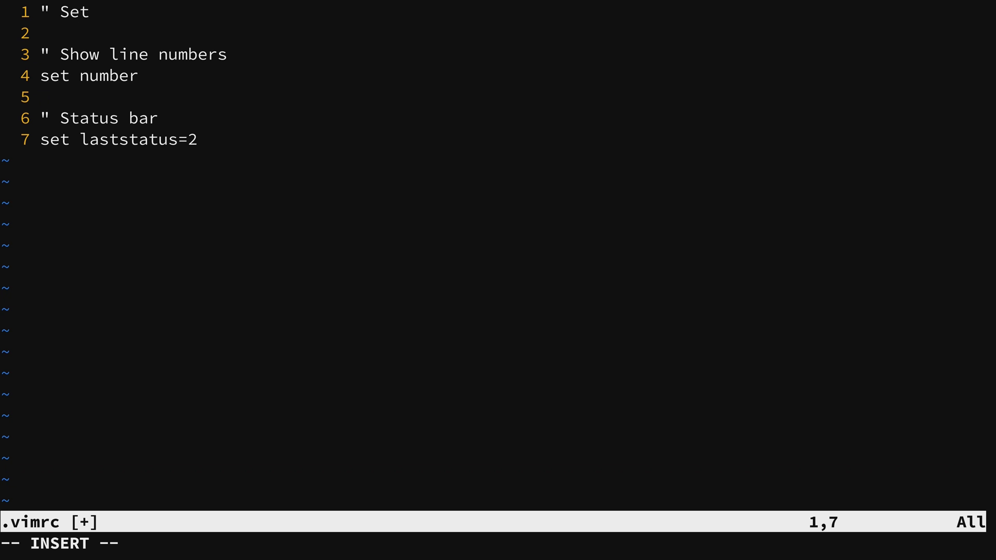
{"action": "type", "text": "compatibility"}
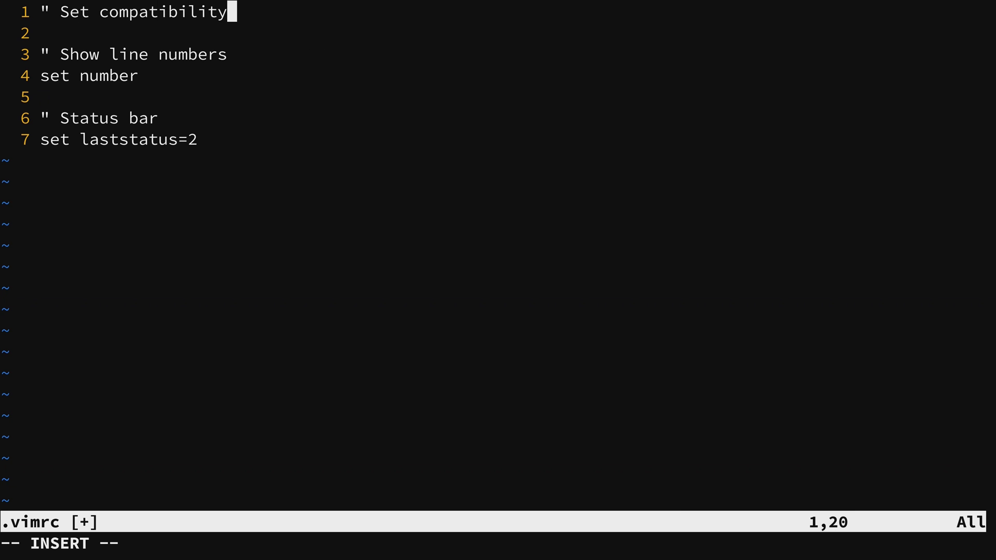
{"action": "type", "text": "to Vim only"}
{"action": "type", "text": "set no"}
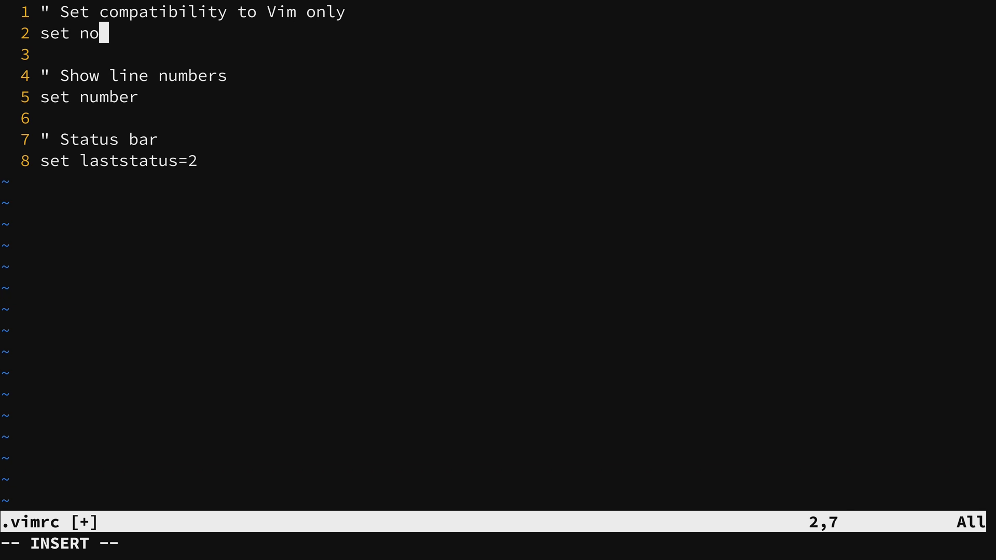
{"action": "type", "text": "compatible"}
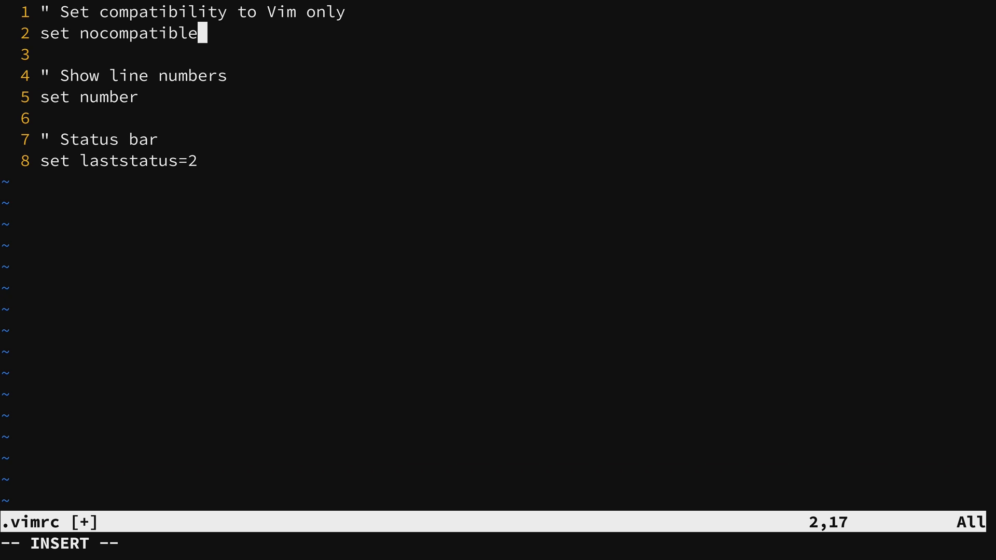
{"action": "key", "text": "Escape"}
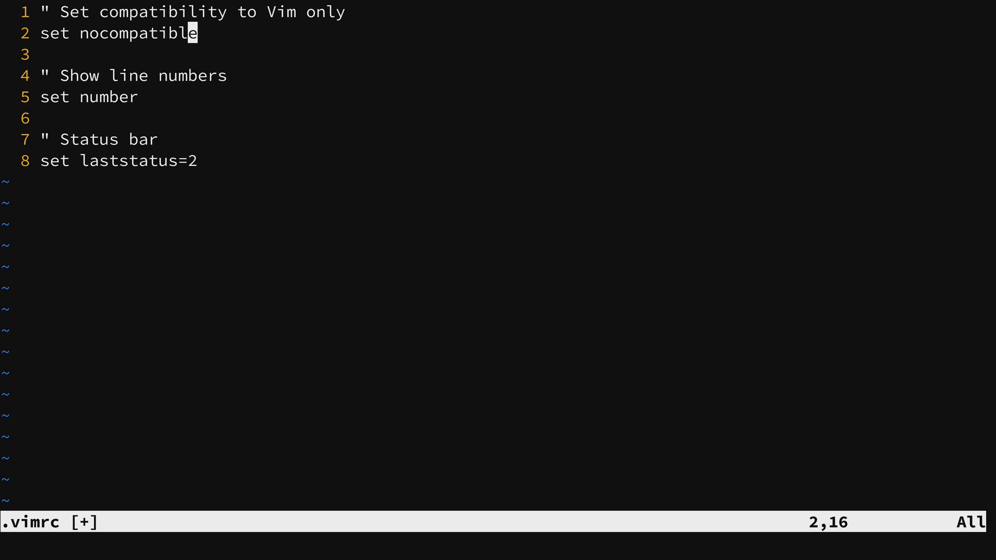
{"action": "key", "text": "o"}
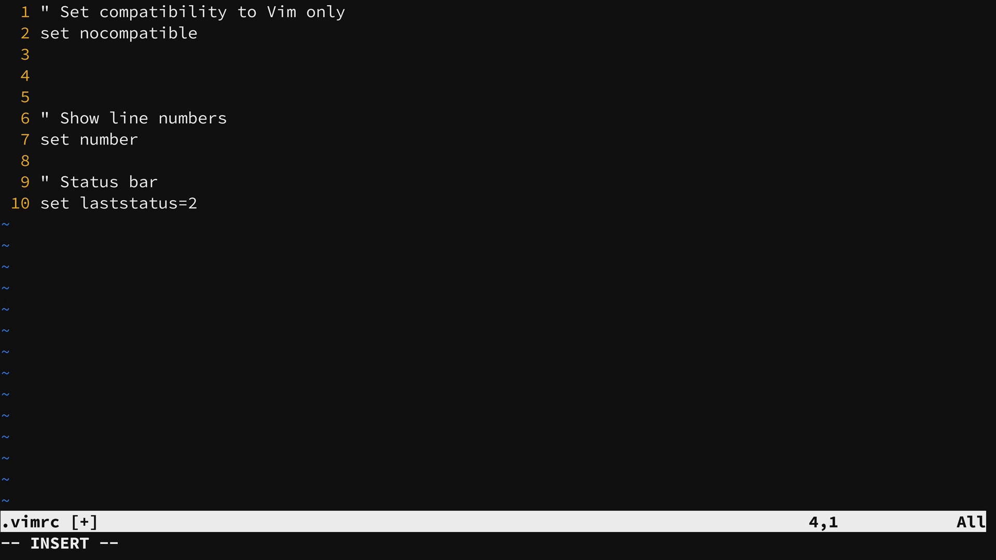
- Add the comment 'Automatically wrap text that extends beyond the screen' with 'set wrap'
{"action": "type", "text": "\""}
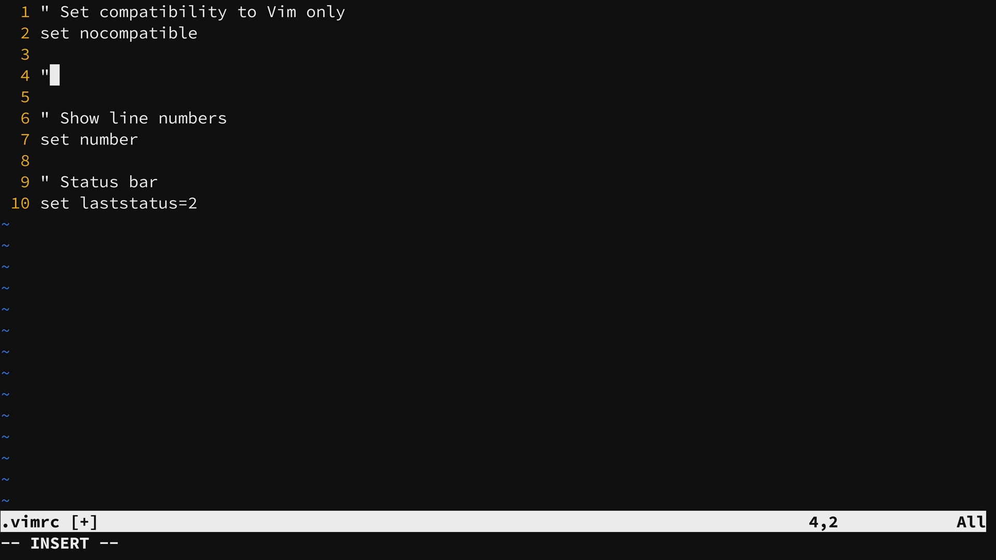
{"action": "type", "text": "Automatical"}
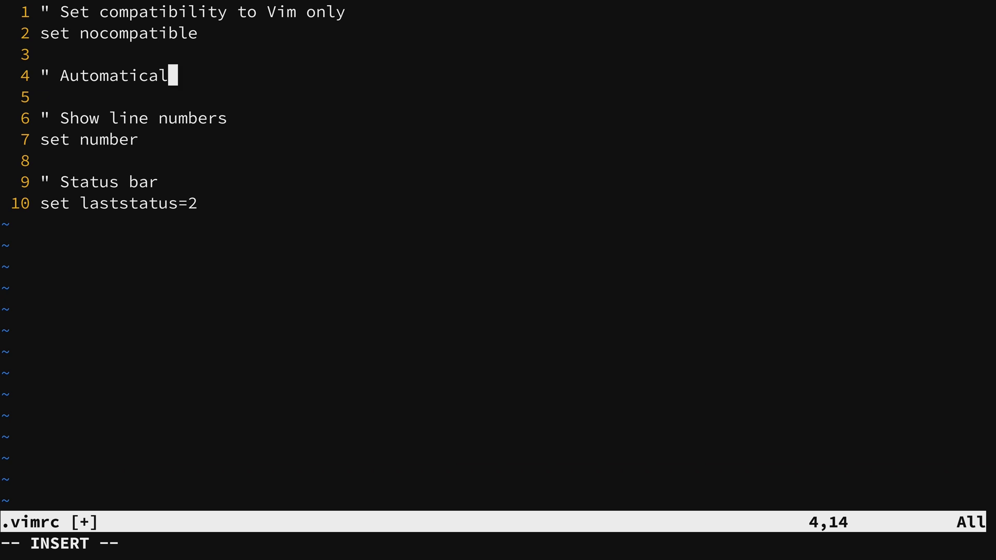
{"action": "type", "text": "ly wrap text"}
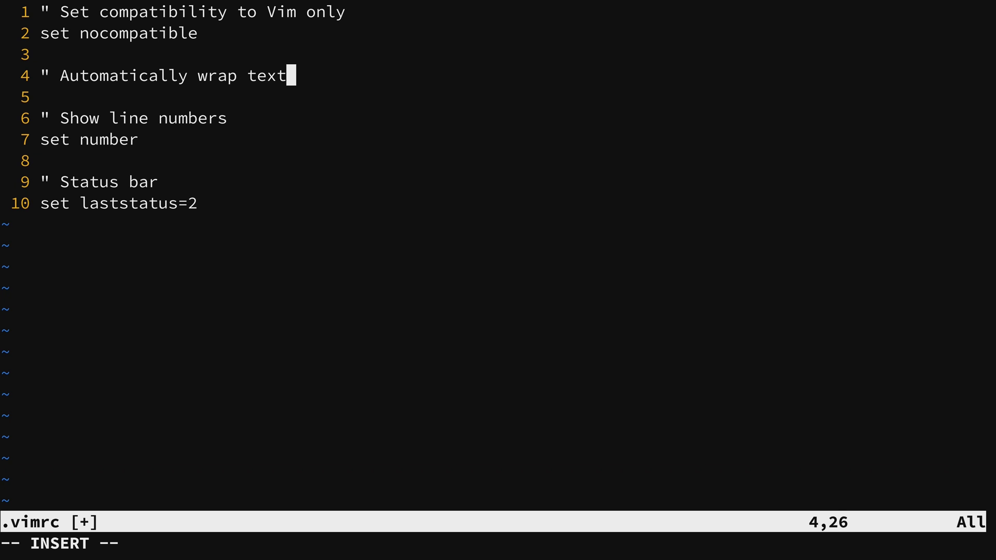
{"action": "type", "text": "that extends"}
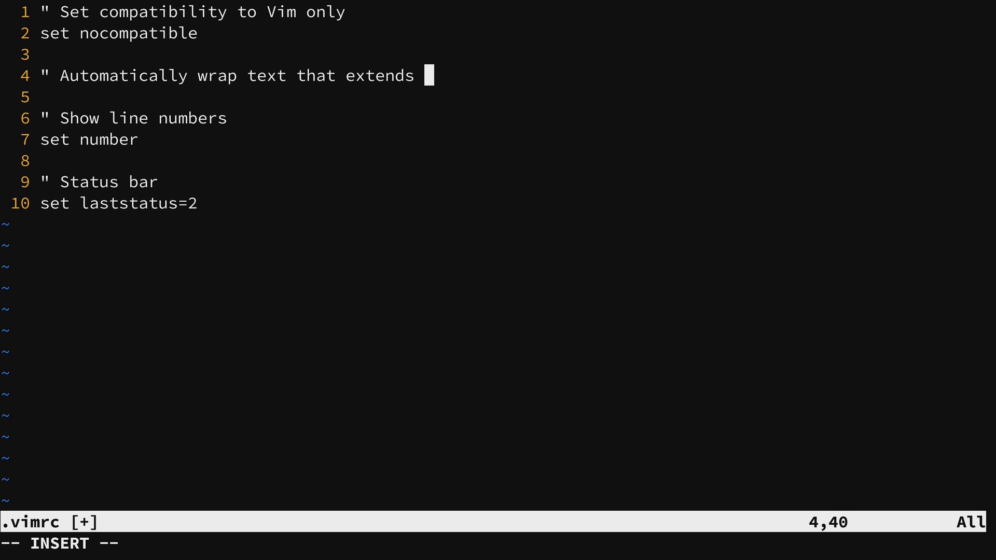
{"action": "type", "text": "beyond the screen length"}
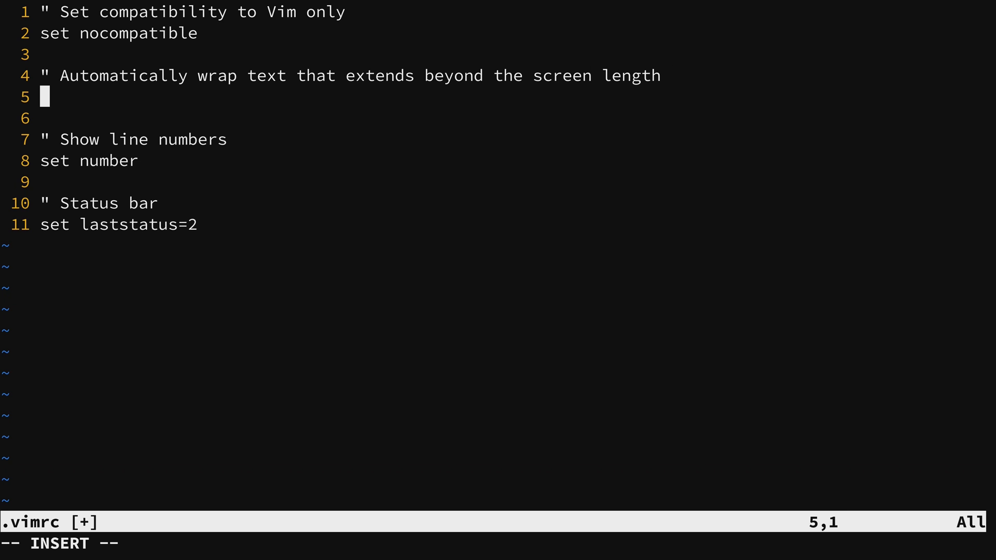
{"action": "type", "text": "set wrap"}
{"action": "type", "text": "\" Encoding"}
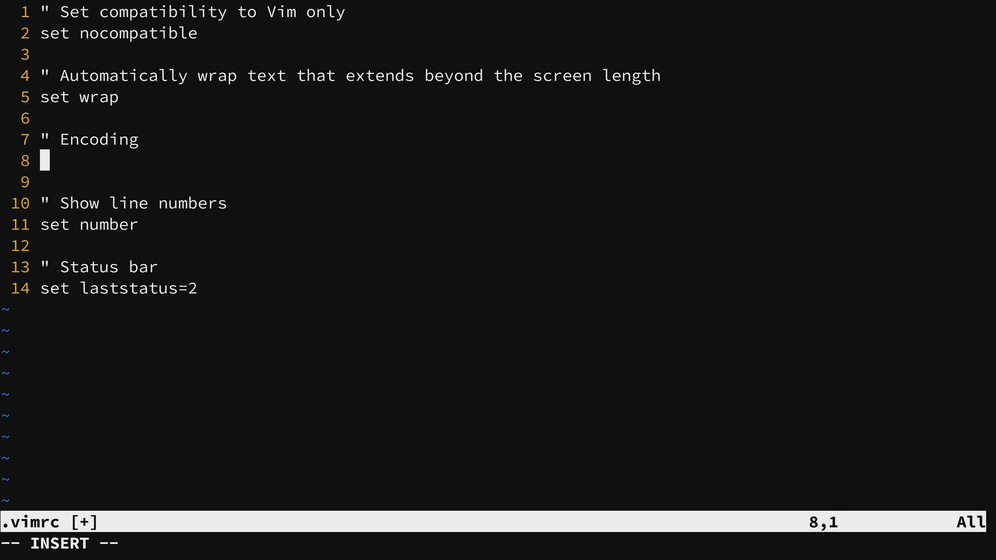
- Add 'set encoding=utf-8' to the vimrc
{"action": "type", "text": "set e"}
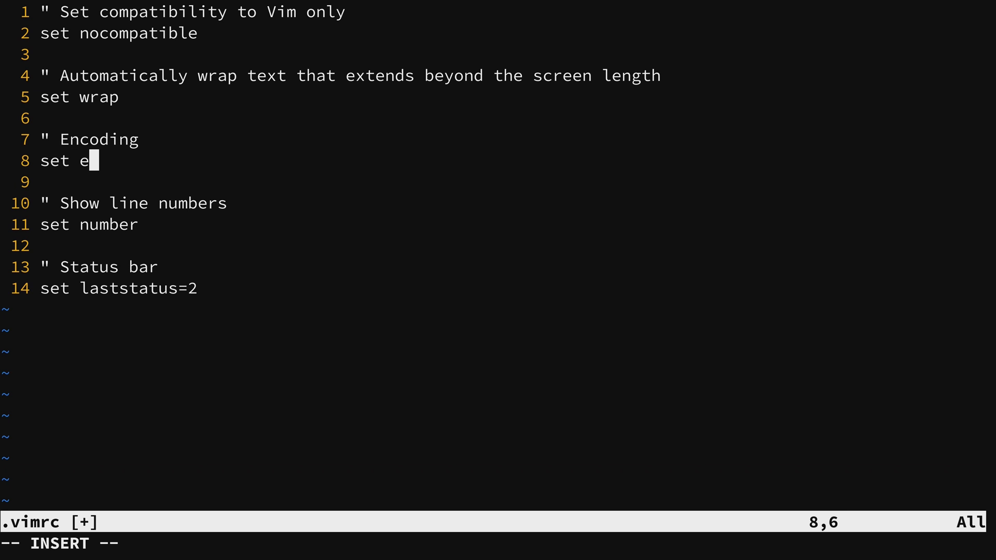
{"action": "type", "text": "ncoding=u"}
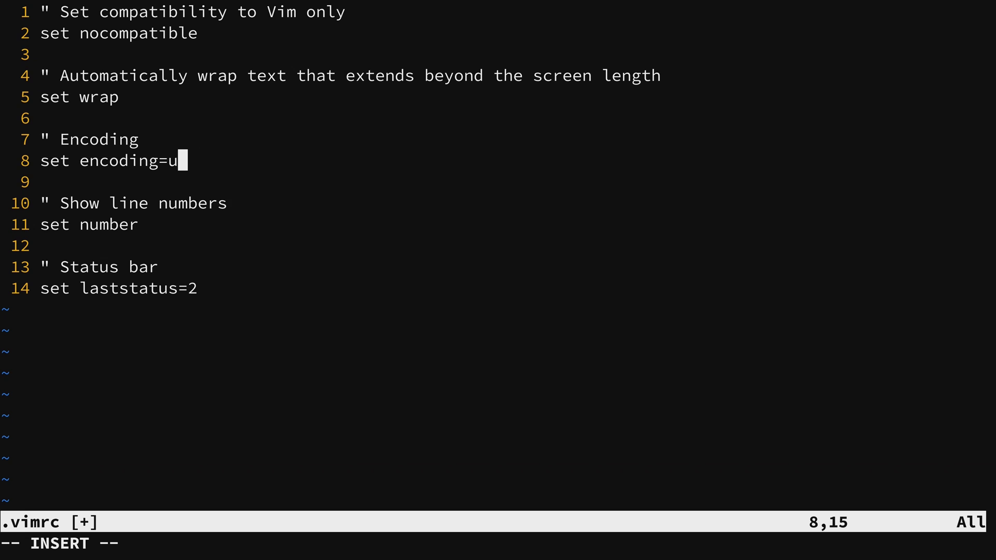
{"action": "type", "text": "tf-8"}
{"action": "type", "text": "vim /etc/ssh/sshd_config"}
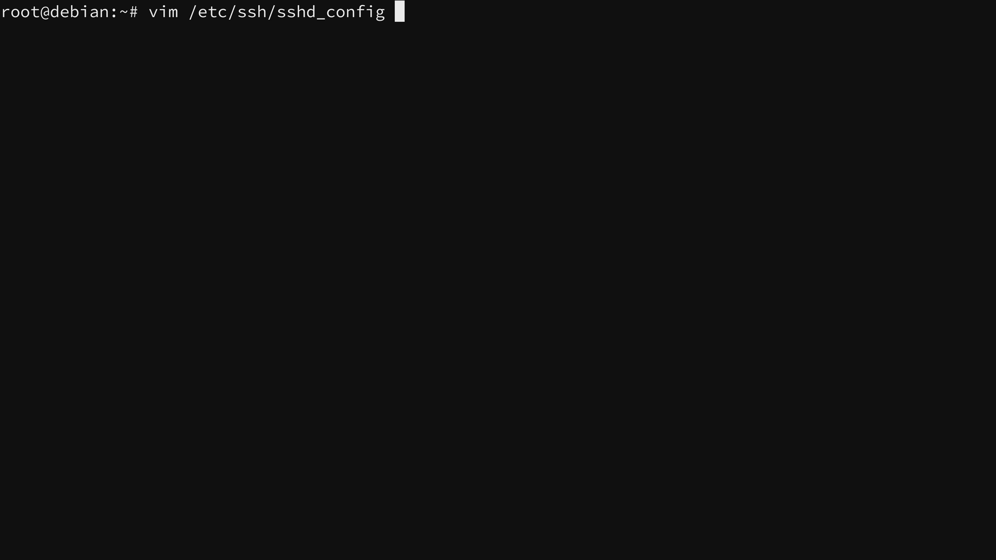
- Open the SSH server config in Vim, then begin typing a which command at the shell
{"action": "key", "text": "Return"}
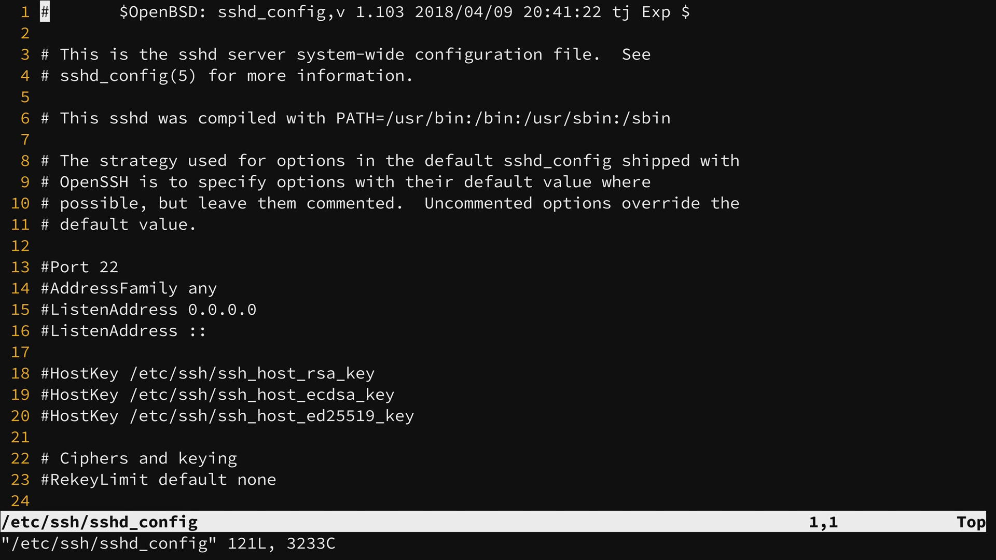
{"action": "type", "text": "which c"}
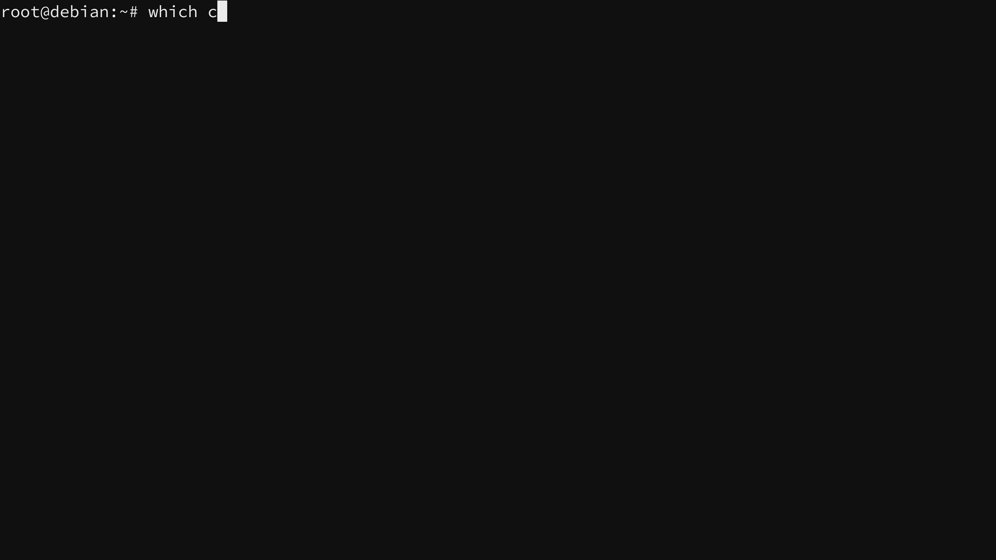
- Confirm curl is installed and create an empty ~/.vimrc.plug with touch
{"action": "key", "text": "Return"}
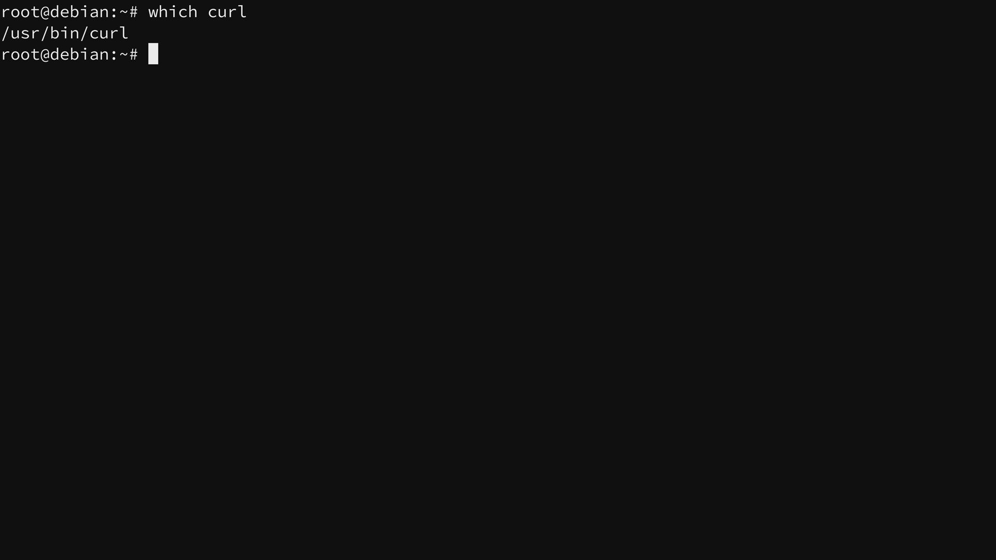
{"action": "type", "text": "touch ~/.vimrc.plug"}
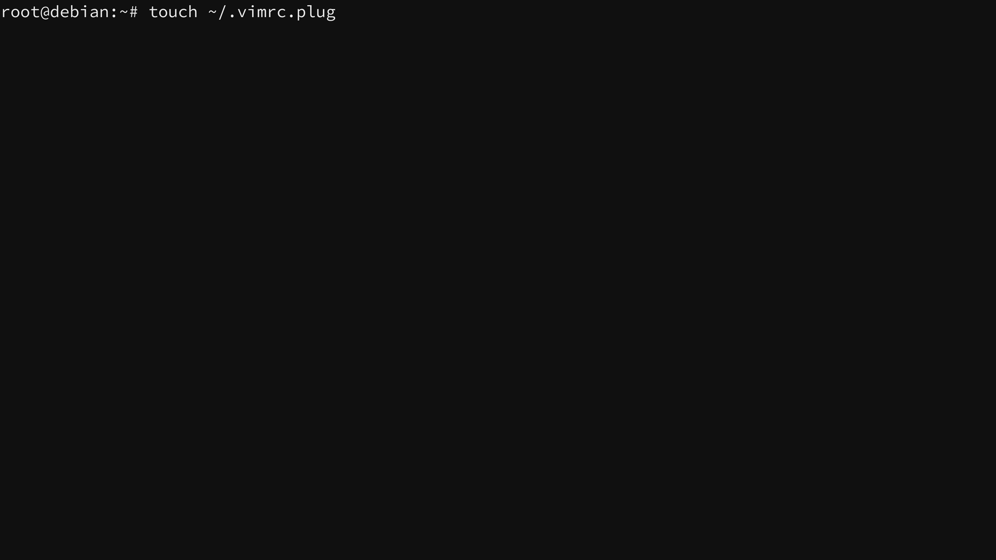
{"action": "key", "text": "Return"}
{"action": "type", "text": "mkdir"}
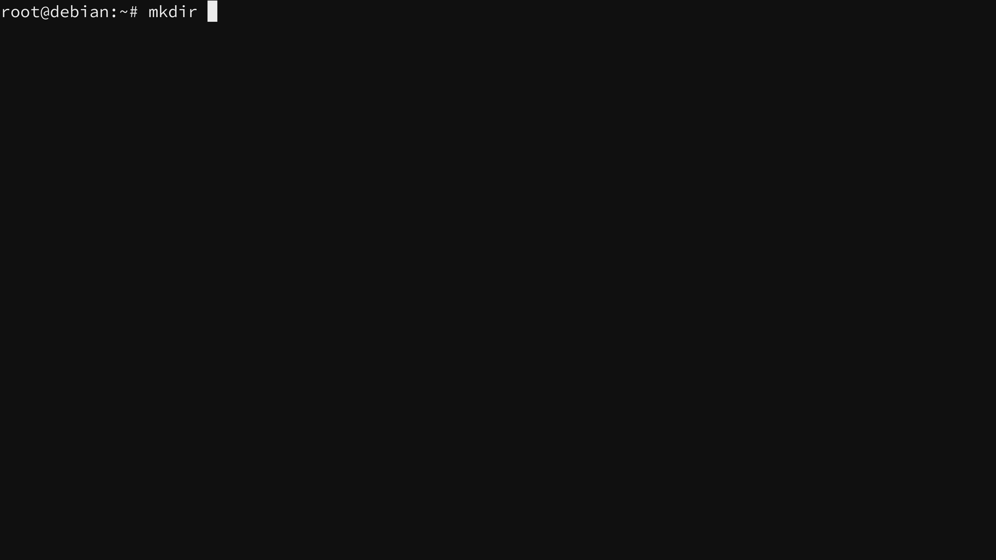
- Create the .vim/plug directory with mkdir -p and reopen ~/.vimrc in Vim
{"action": "type", "text": "-p"}
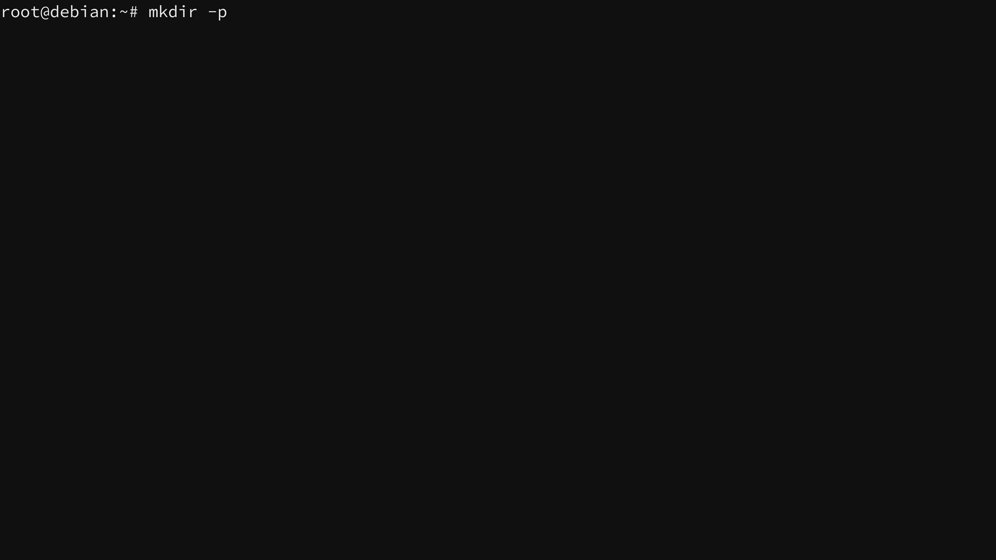
{"action": "type", "text": ".vim/"}
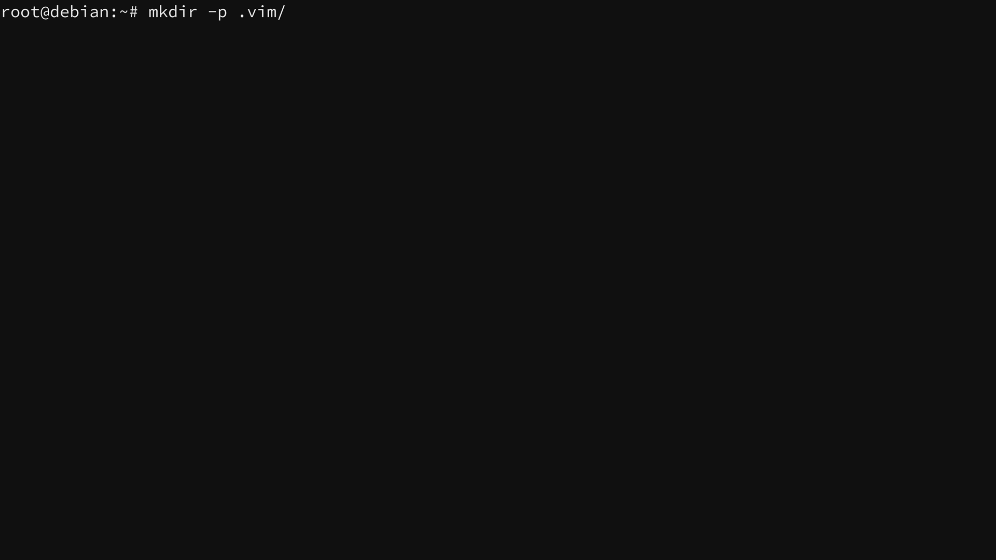
{"action": "type", "text": "plug"}
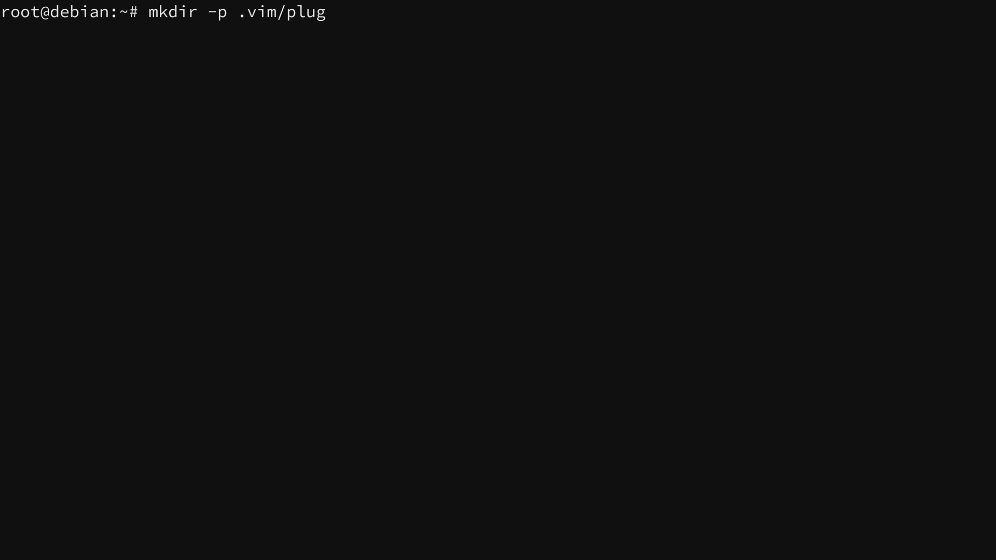
{"action": "type", "text": "vim ~/."}
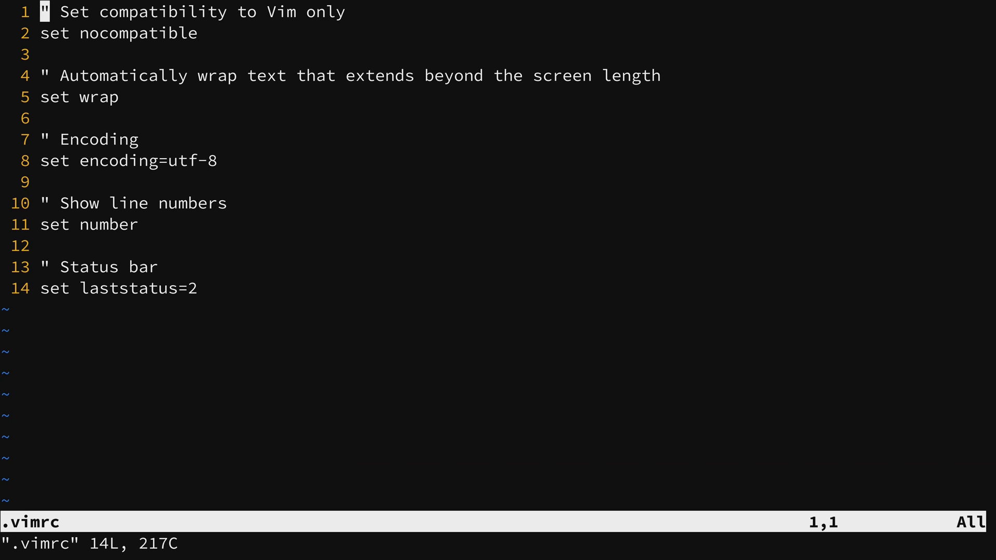
- Add a 'Call the .vimrc.plug file' comment and the line if filereadable(expand("~/.vimrc.plug"))
{"action": "key", "text": "A"}
{"action": "type", "text": "\""}
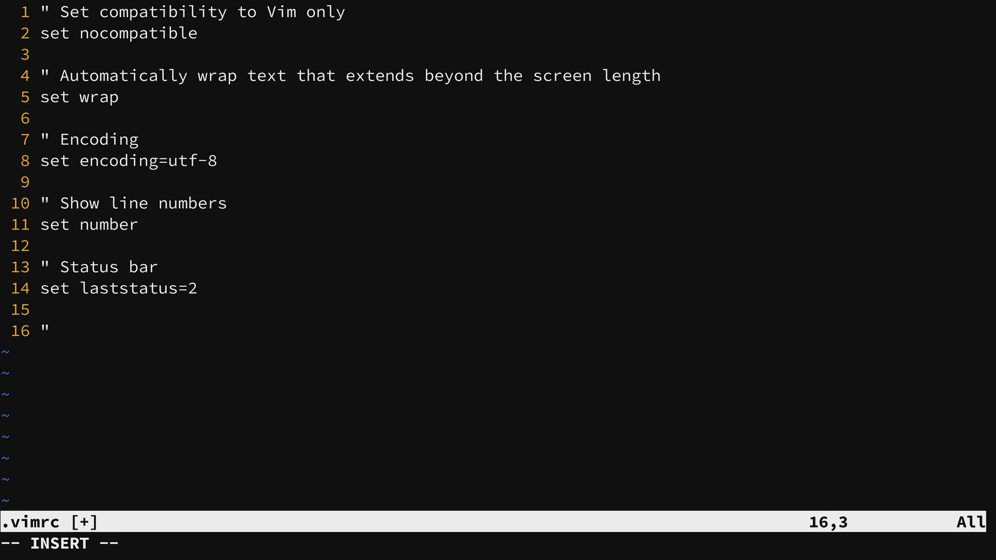
{"action": "type", "text": "Call"}
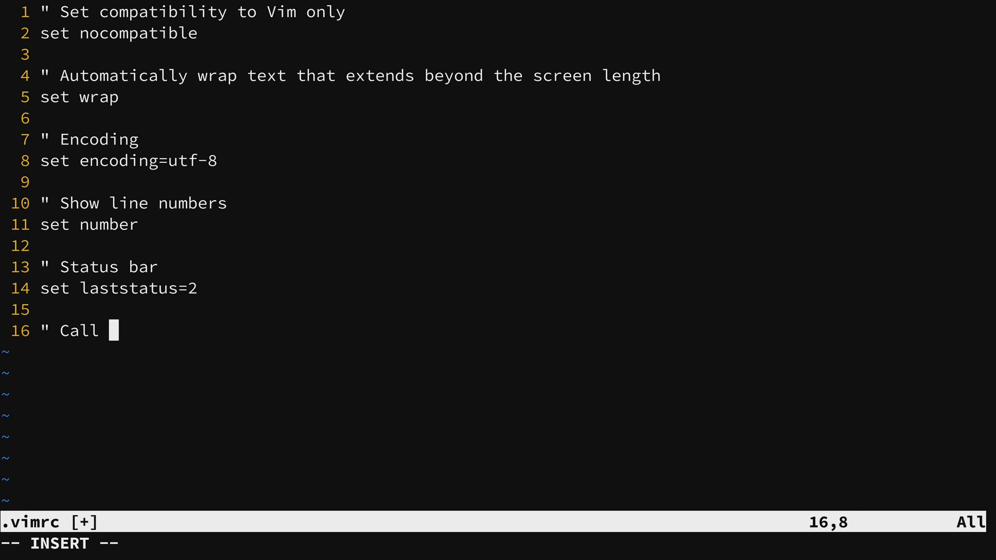
{"action": "type", "text": "the .vimrc.plu"}
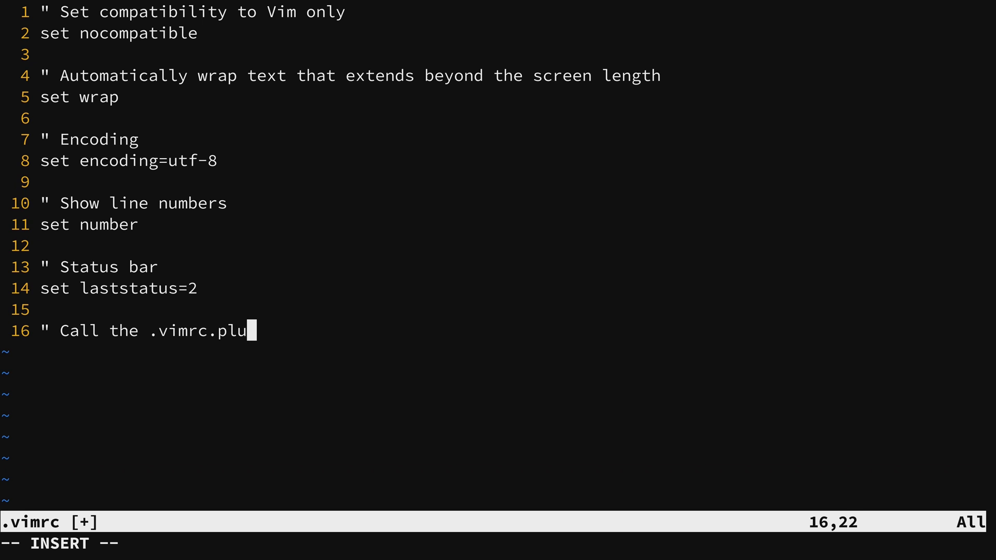
{"action": "type", "text": "g file"}
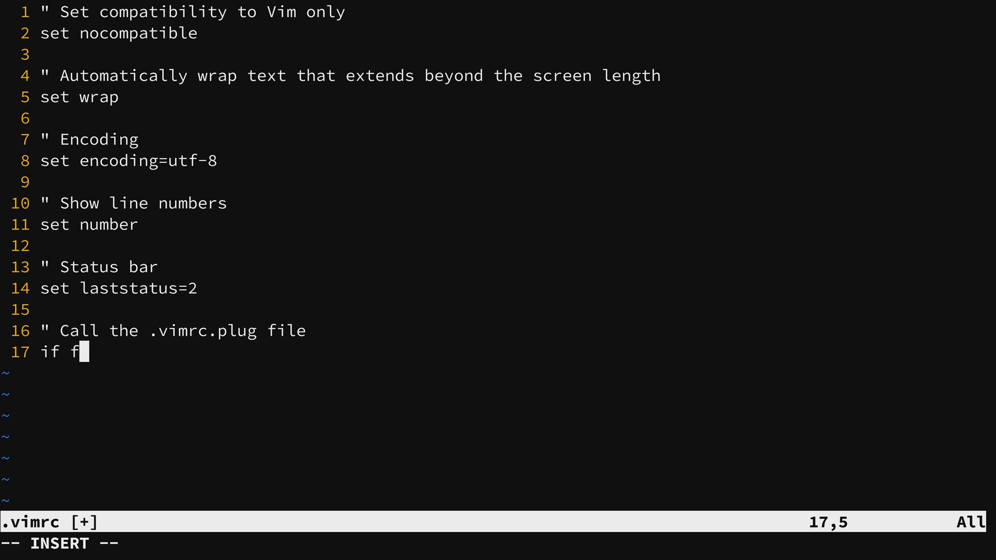
{"action": "type", "text": "ilereadable("}
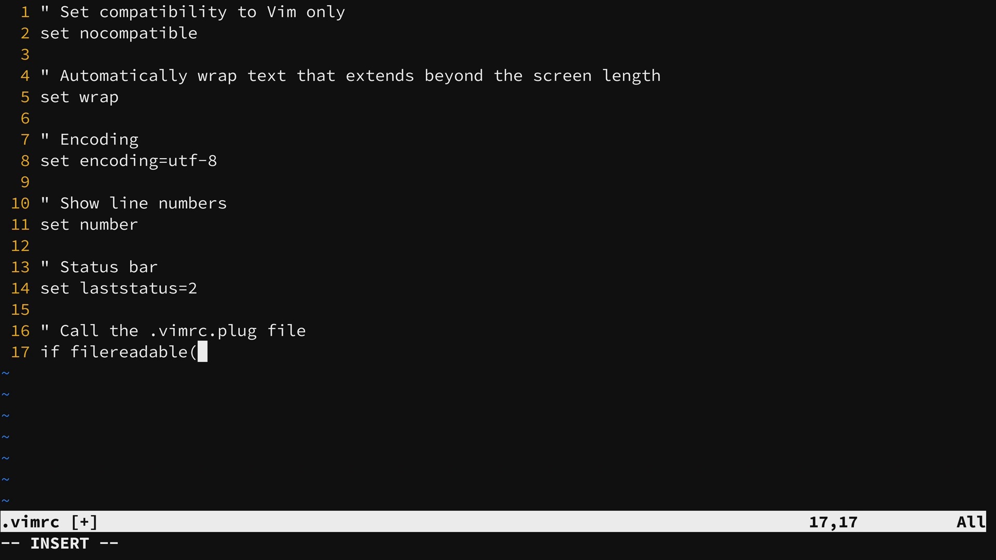
{"action": "type", "text": "expand(\""}
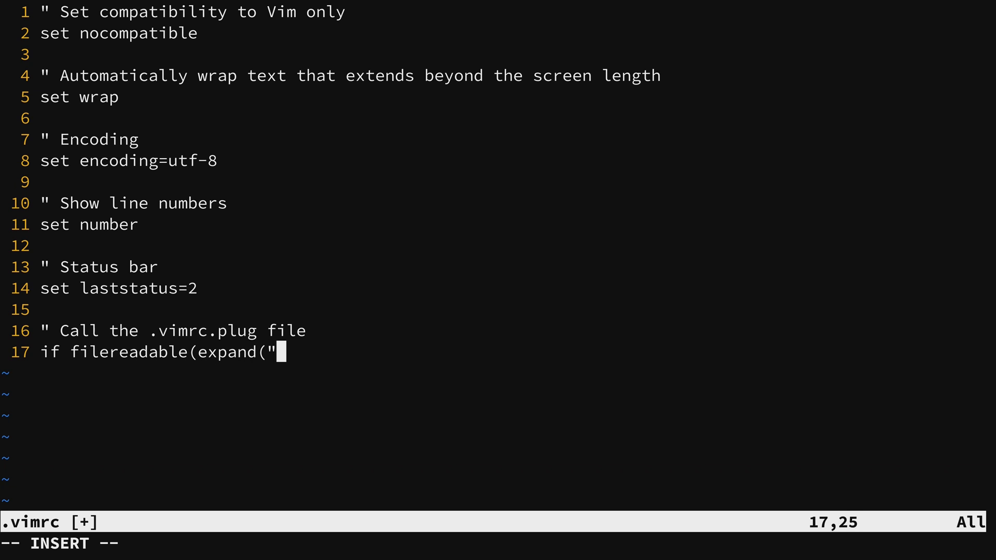
{"action": "type", "text": "~/."}
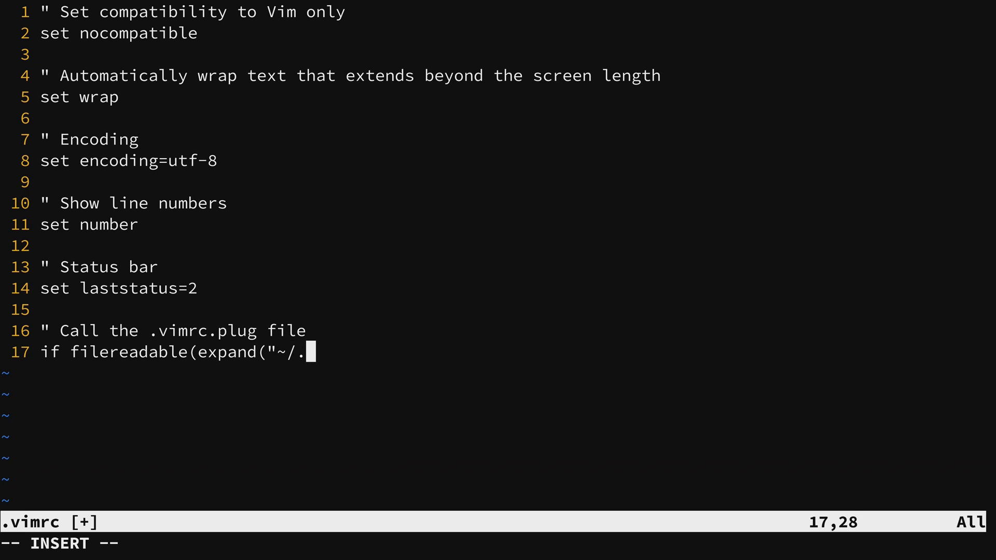
{"action": "type", "text": "vimrc.plug"}
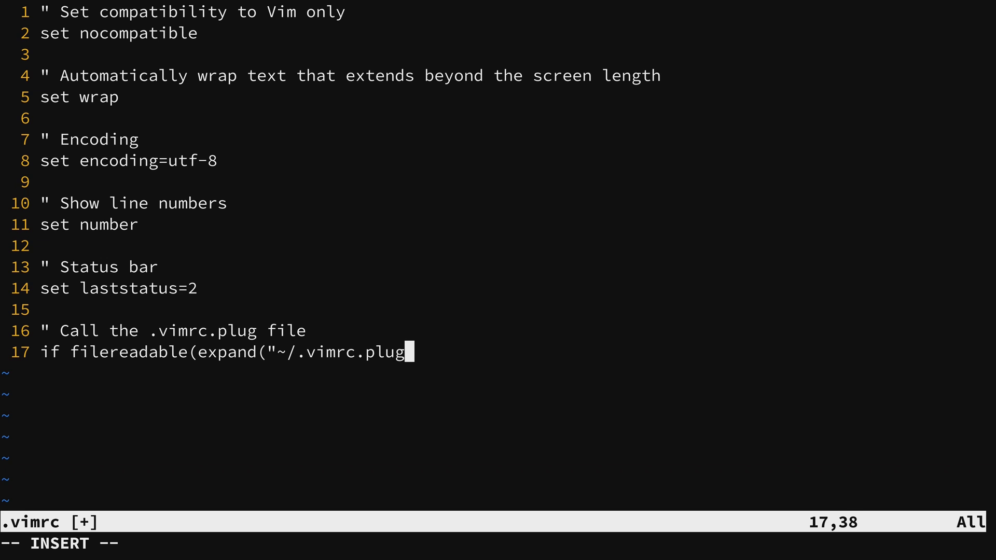
{"action": "type", "text": "\""}
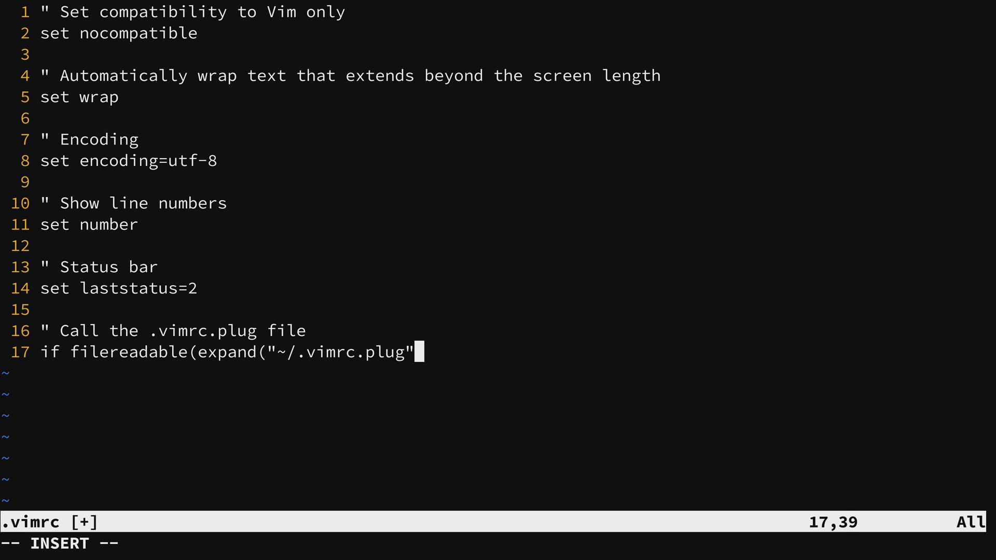
{"action": "type", "text": ")"}
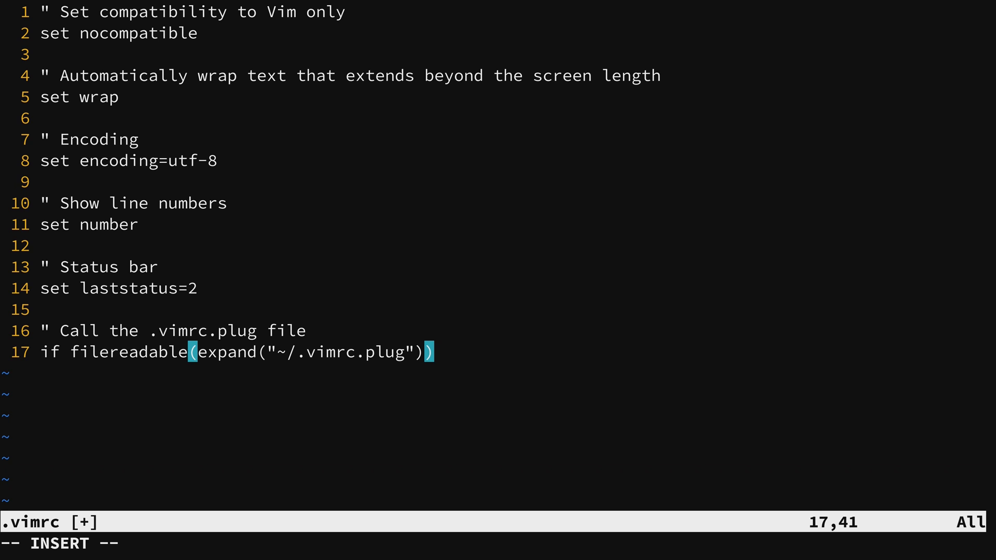
{"action": "key", "text": "Return"}
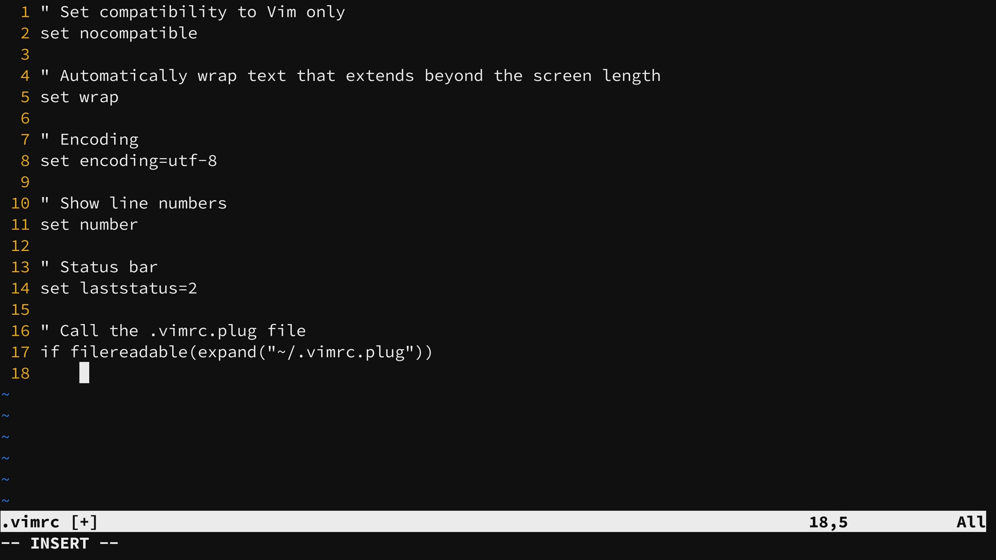
- Add 'source ~/.vimrc.plug' inside the if block and save the vimrc
{"action": "type", "text": "source ~"}
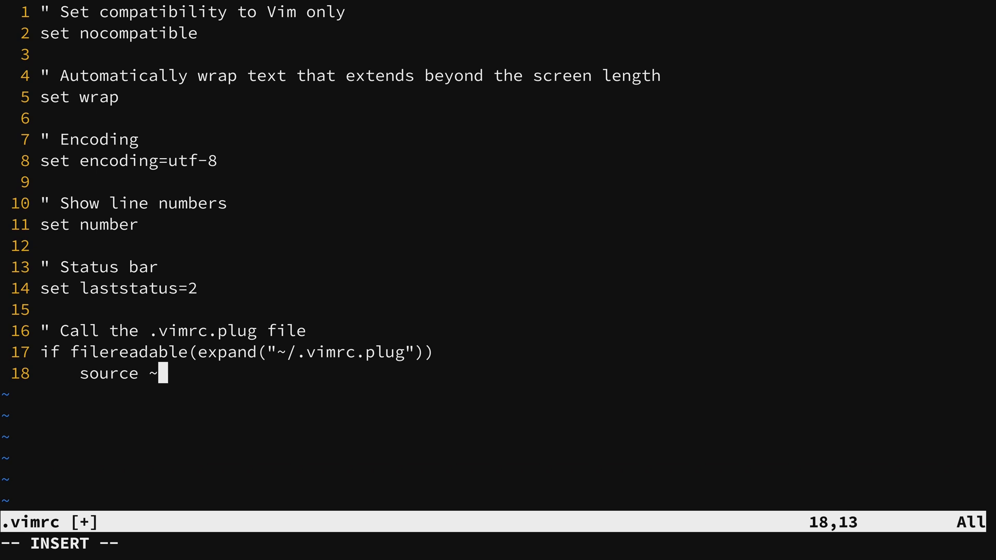
{"action": "type", "text": "/.vimrc.plug"}
{"action": "type", "text": "endif"}
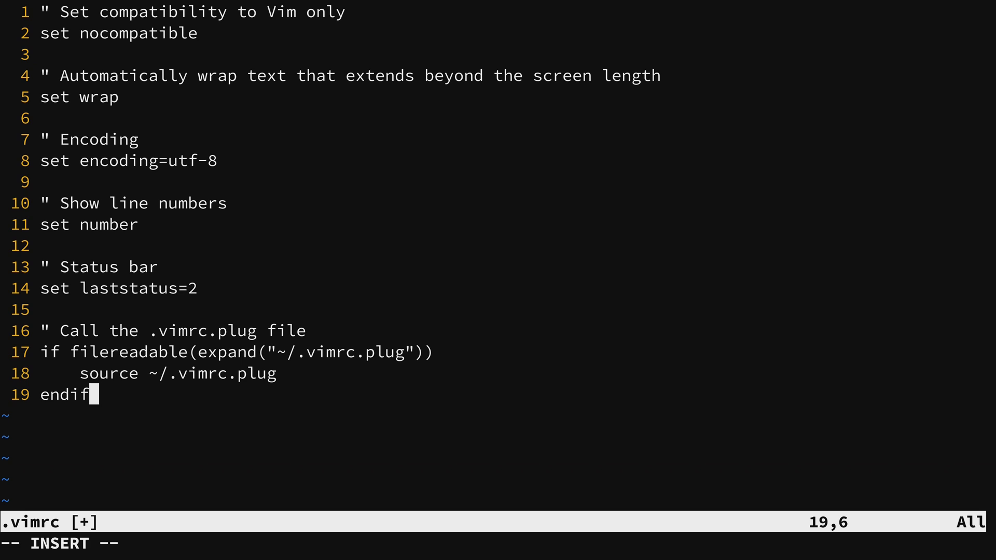
{"action": "key", "text": "Escape"}
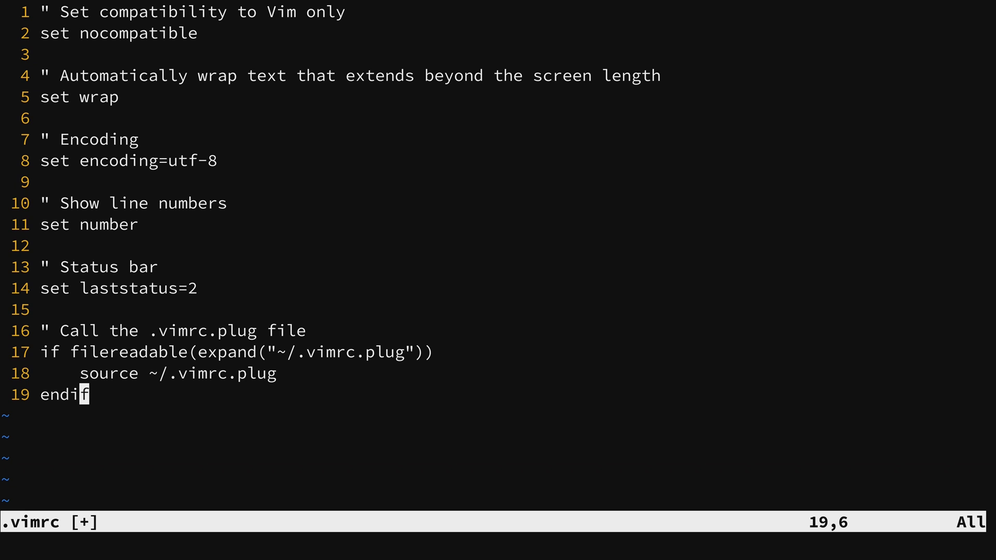
{"action": "key", "text": "a"}
{"action": "type", "text": "vim .vimrc"}
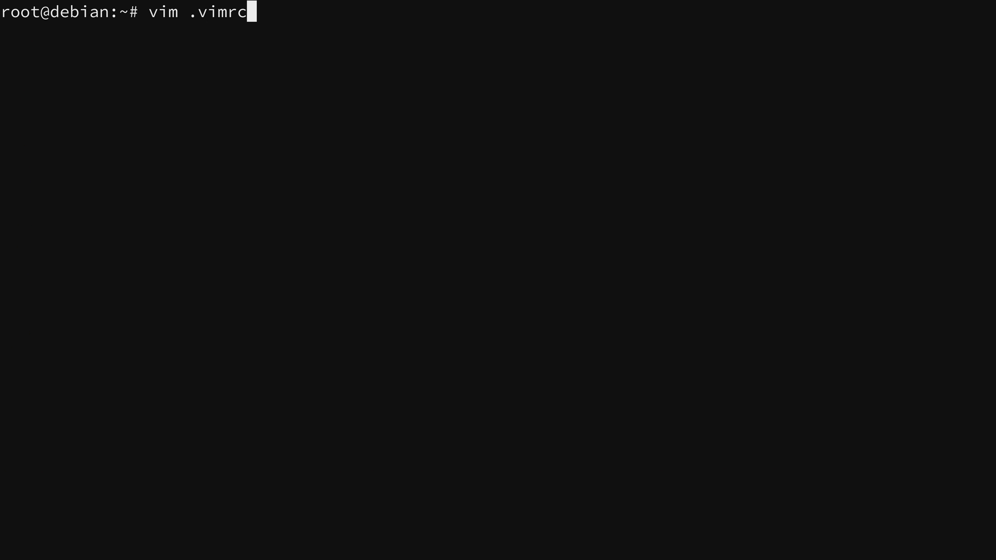
- Add the line call plug#begin('~/.vim/plugged') to .vimrc.plug
{"action": "type", "text": ".plug"}
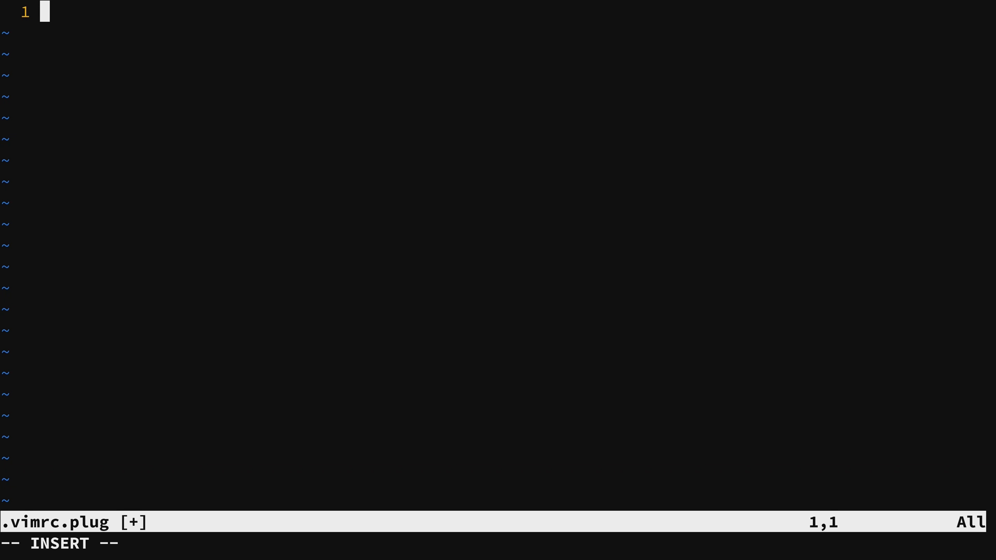
{"action": "type", "text": "call plu"}
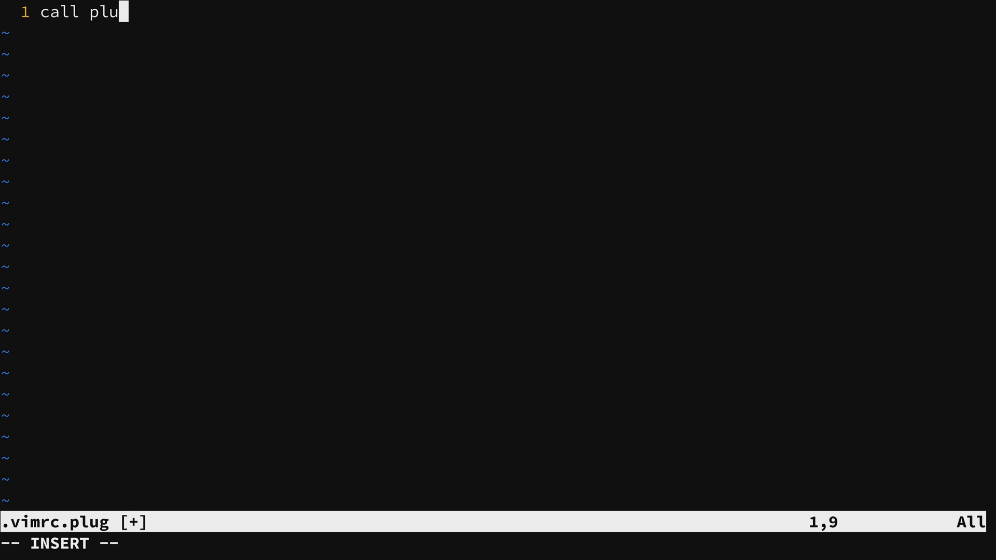
{"action": "type", "text": "g#be"}
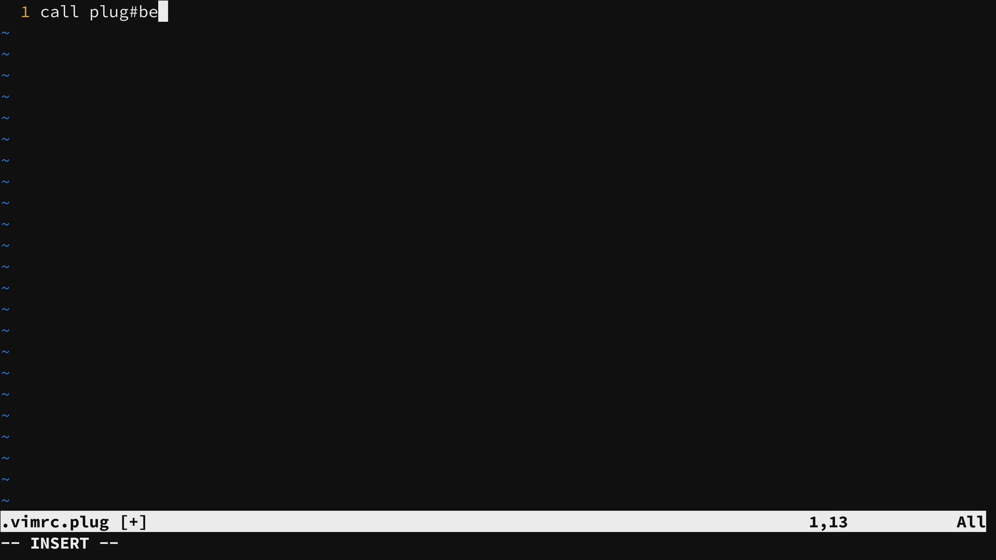
{"action": "type", "text": "gin('"}
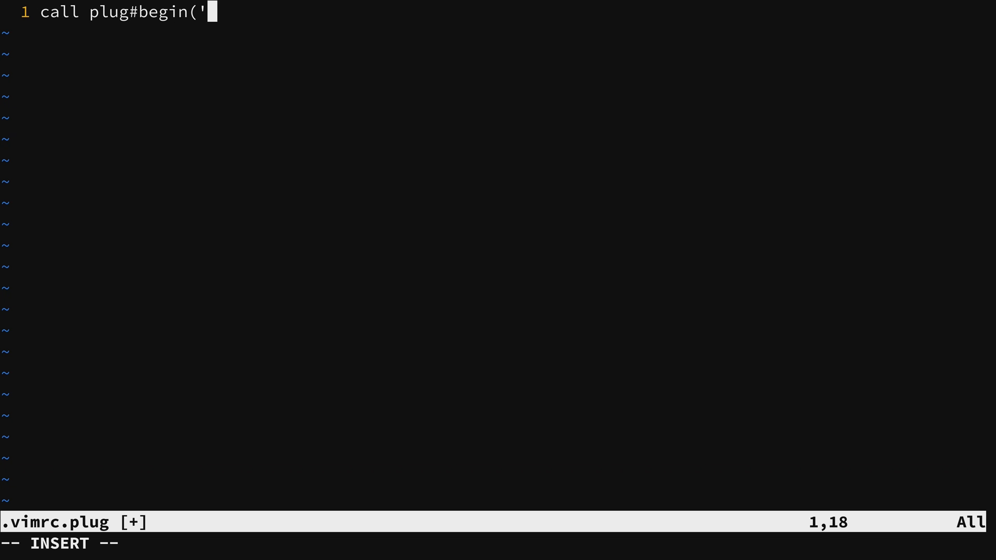
{"action": "type", "text": "~/."}
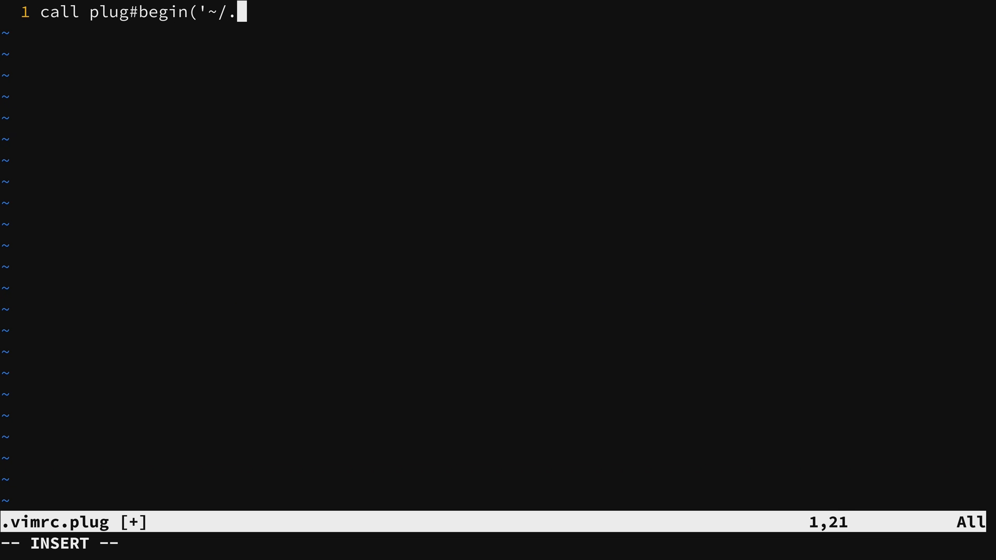
{"action": "type", "text": "vim/plugge"}
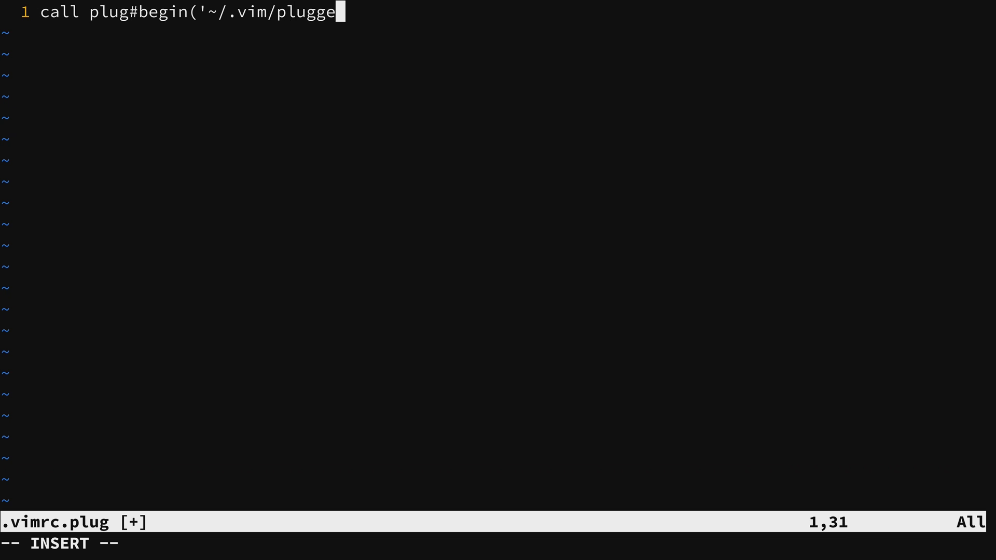
{"action": "type", "text": "d')"}
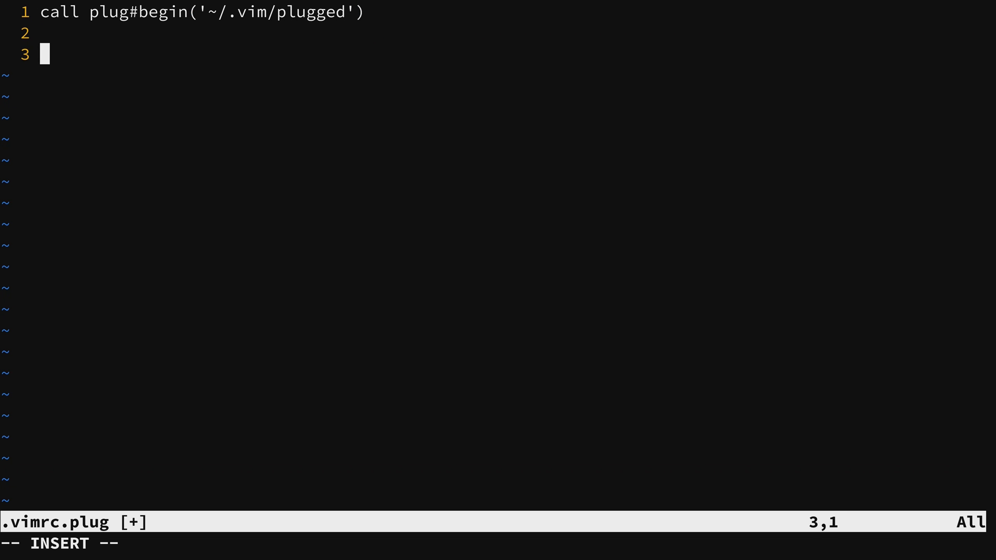
- Declare Plug 'tpope/vim-fugitive' below a "Fugitive Vim Github Wrapper" comment
{"action": "type", "text": "\"F"}
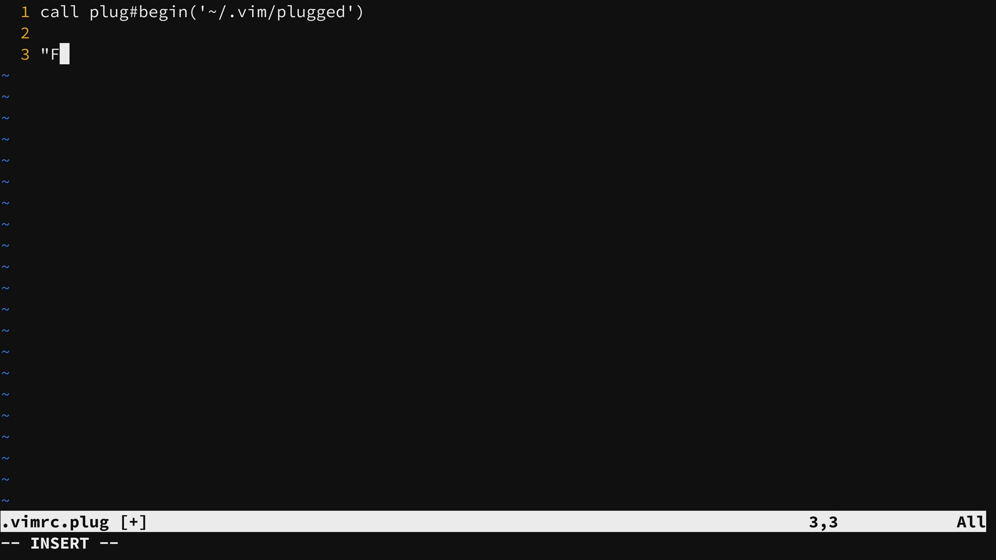
{"action": "type", "text": "ugitive Vim"}
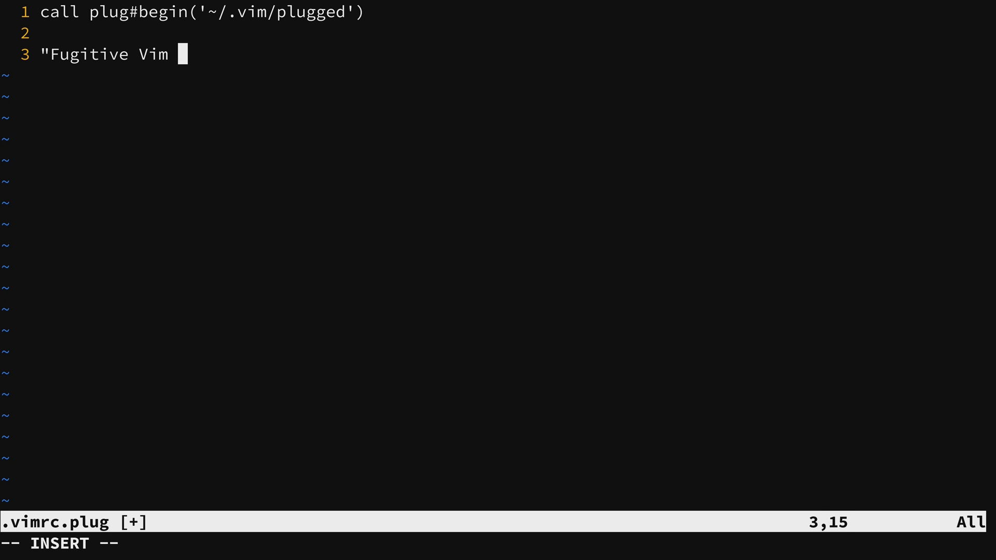
{"action": "type", "text": "Github W"}
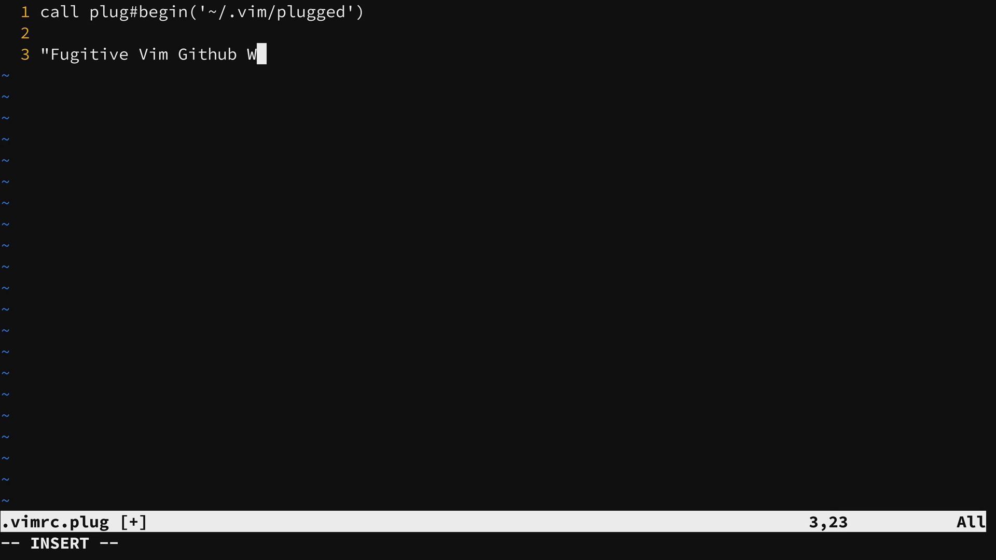
{"action": "type", "text": "rapper"}
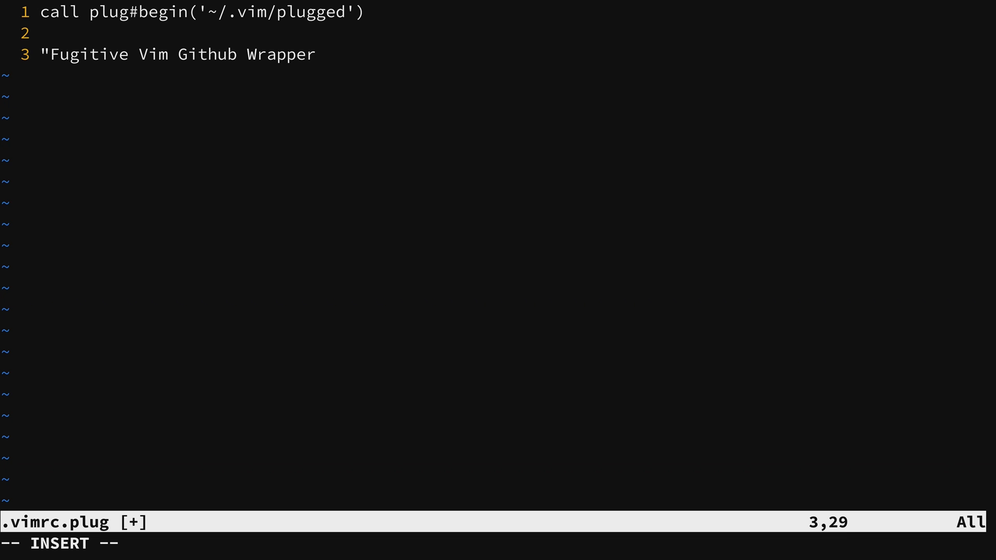
{"action": "key", "text": "Return"}
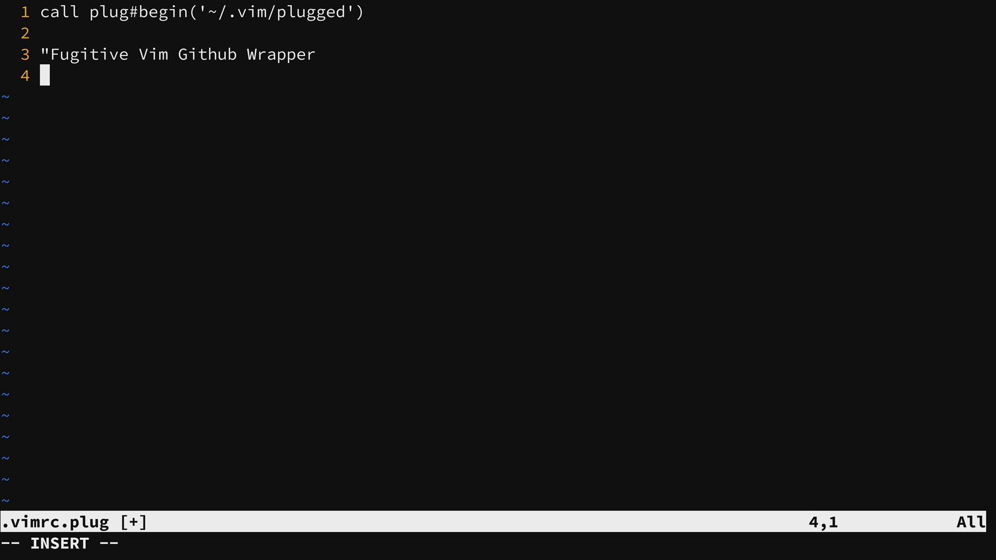
{"action": "type", "text": "Plug"}
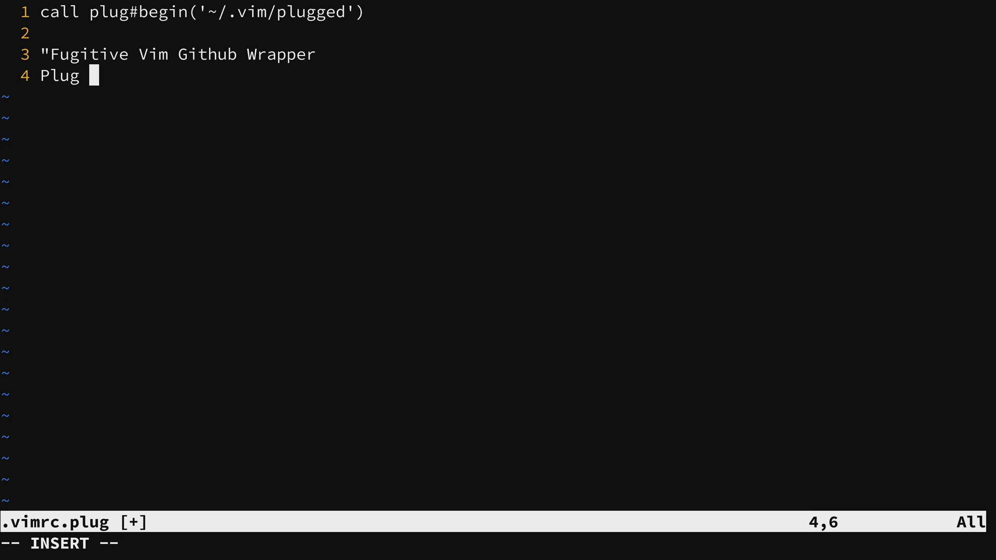
{"action": "type", "text": "'tpope"}
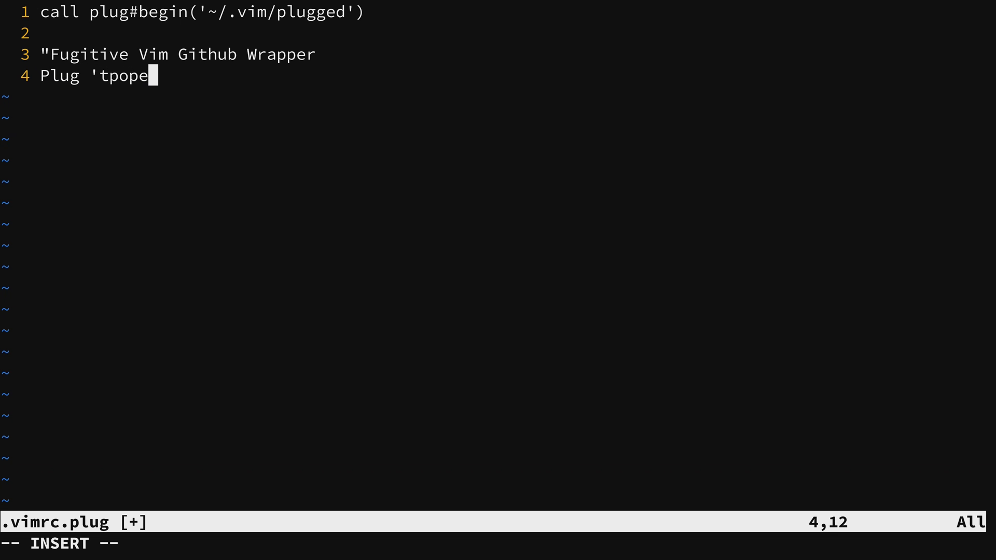
{"action": "type", "text": "/vim-"}
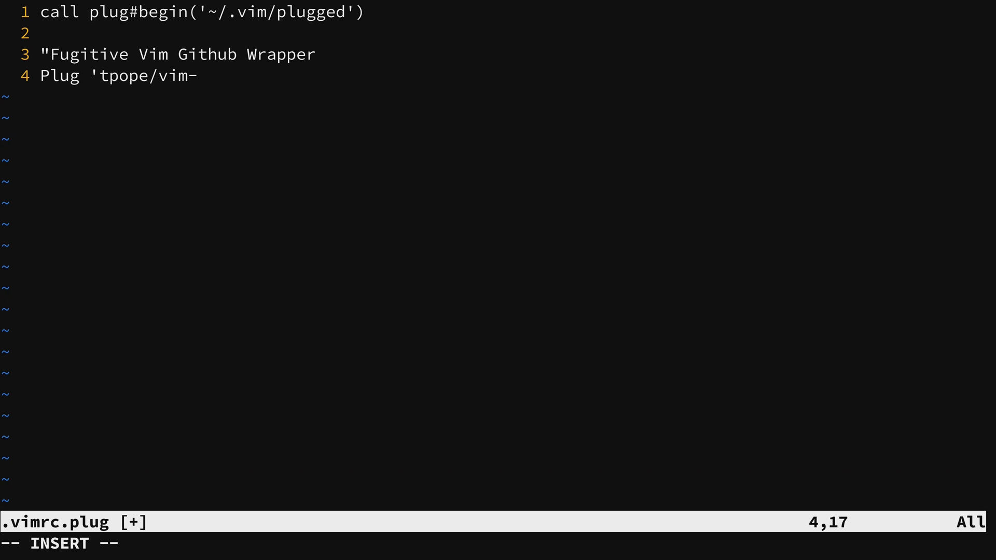
{"action": "type", "text": "fugitive"}
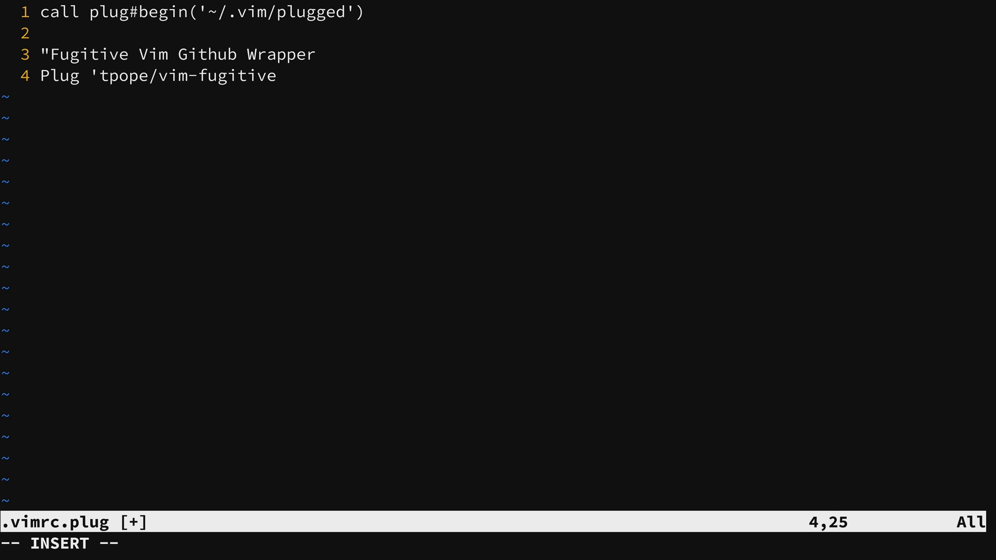
{"action": "type", "text": "'"}
{"action": "type", "text": "call p"}
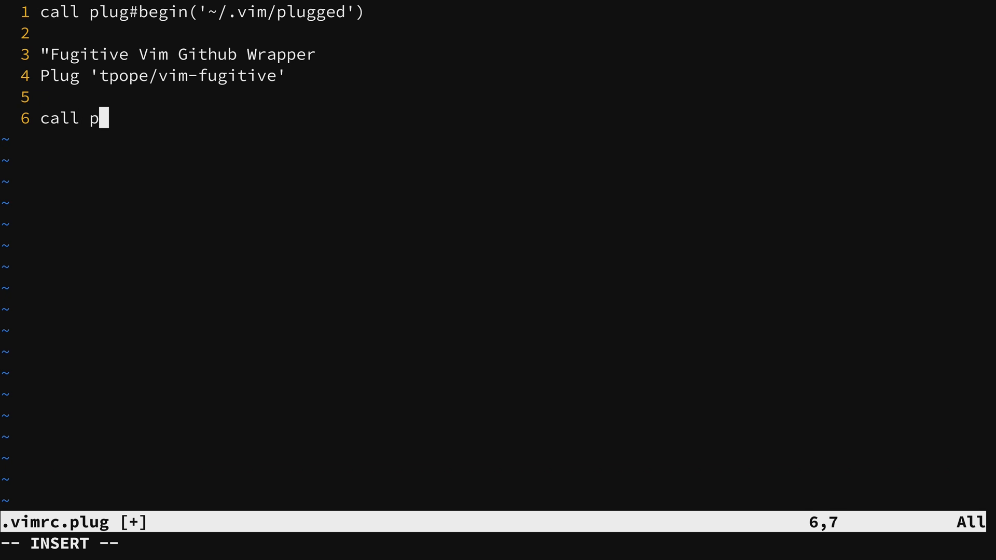
- Close the block with call plug#end(), then save and quit with :wq
{"action": "type", "text": "lug"}
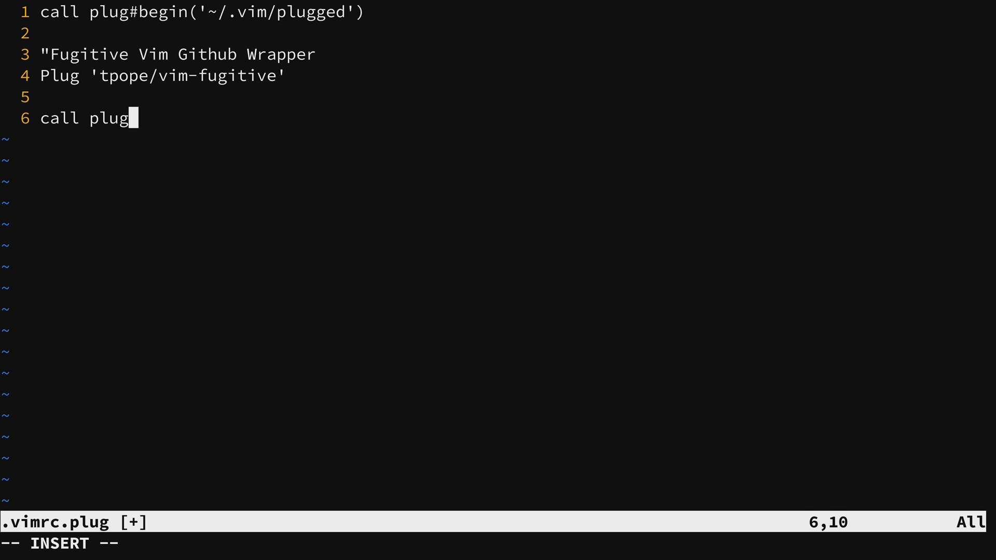
{"action": "type", "text": "#end()"}
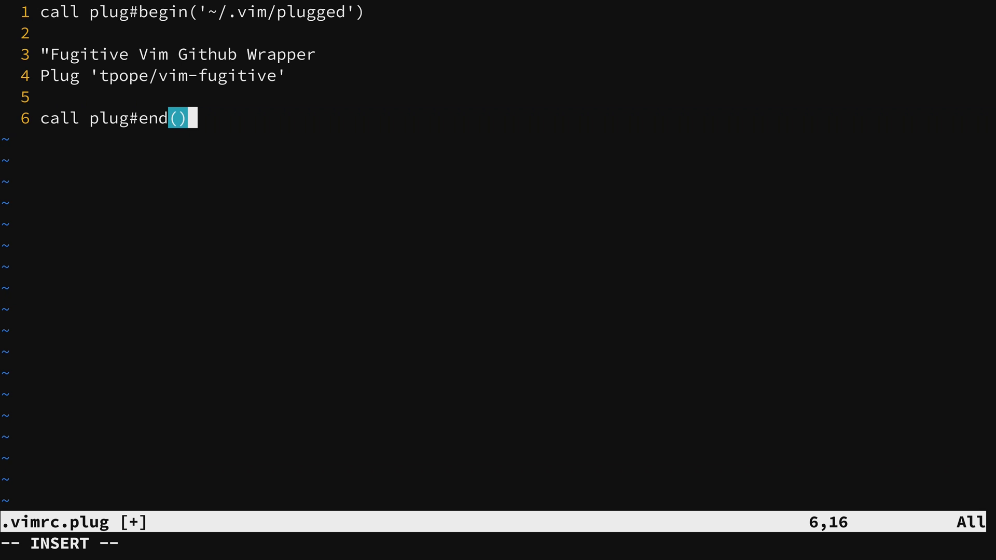
{"action": "key", "text": "Up"}
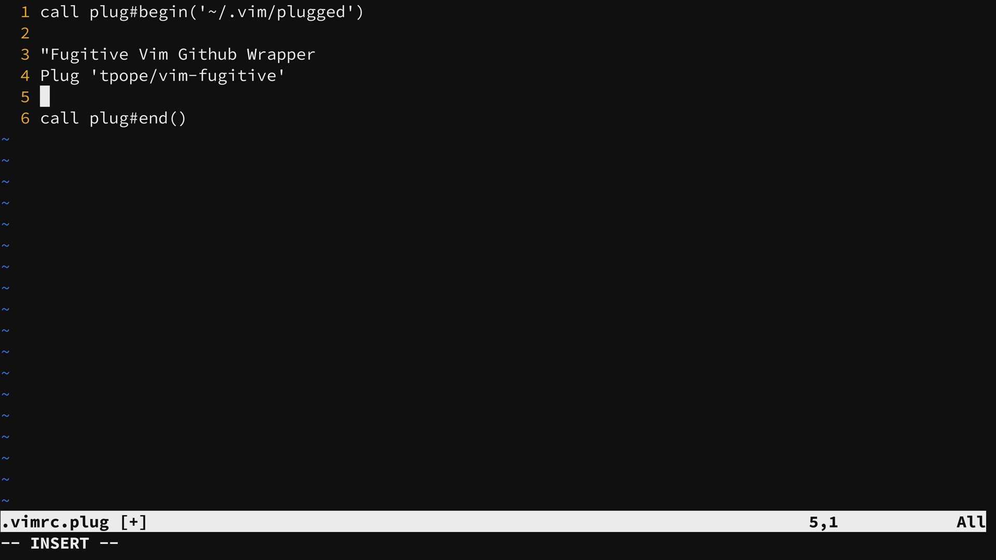
{"action": "key", "text": "Escape"}
{"action": "type", "text": ":"}
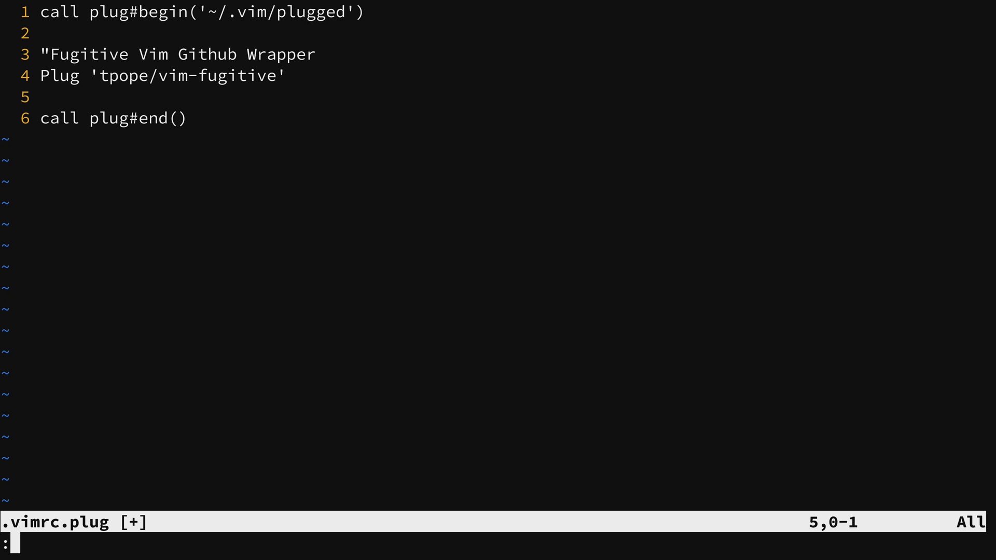
{"action": "type", "text": "wq"}
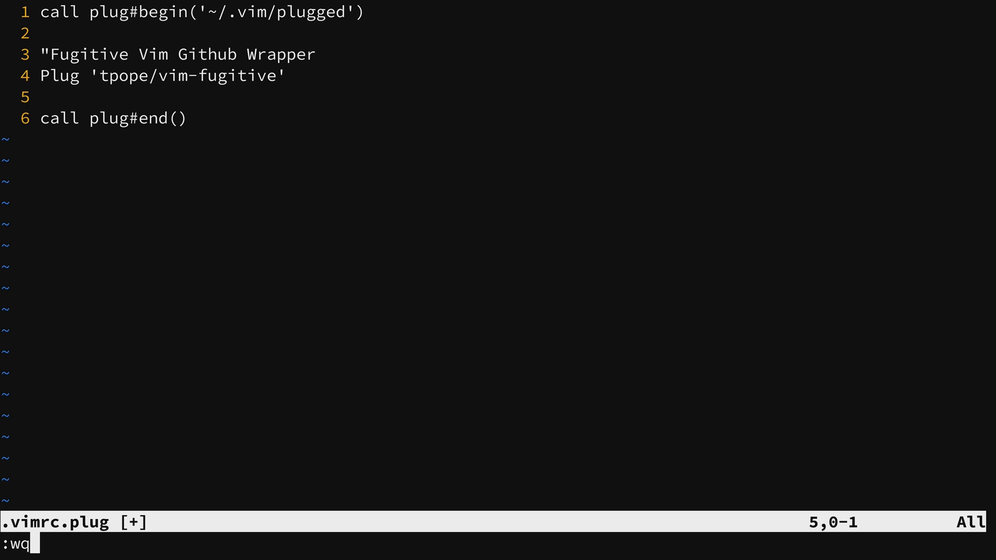
{"action": "key", "text": "Return"}
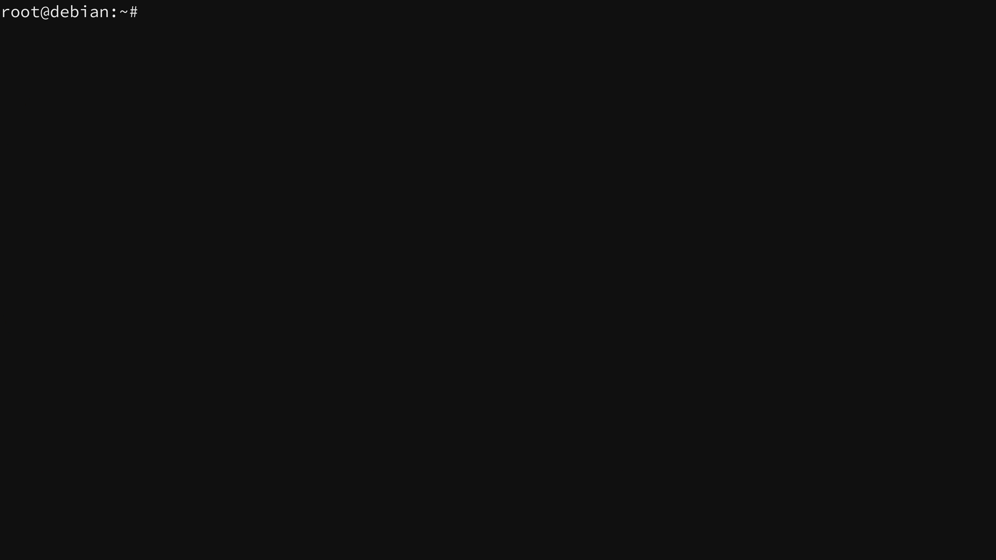
- Download plug.vim into ~/.vim/autoload with curl, then install git with apt
{"action": "type", "text": "curl -fLo ~/.vim/autoload/plug.vim --create-dirs https://raw.githubusercontent.com/junegunn/vim-plug/master/plug.vim"}
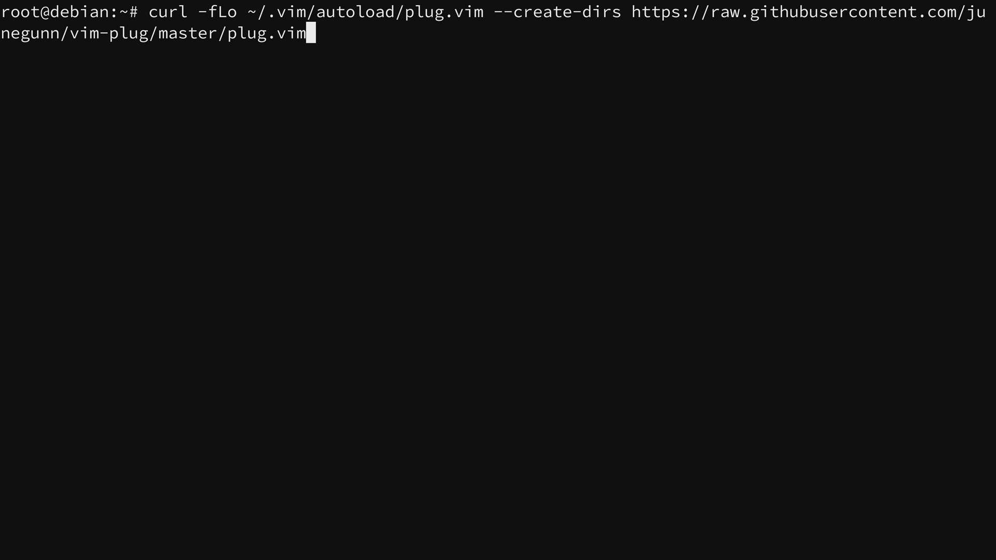
{"action": "key", "text": "Return"}
{"action": "type", "text": "vim"}
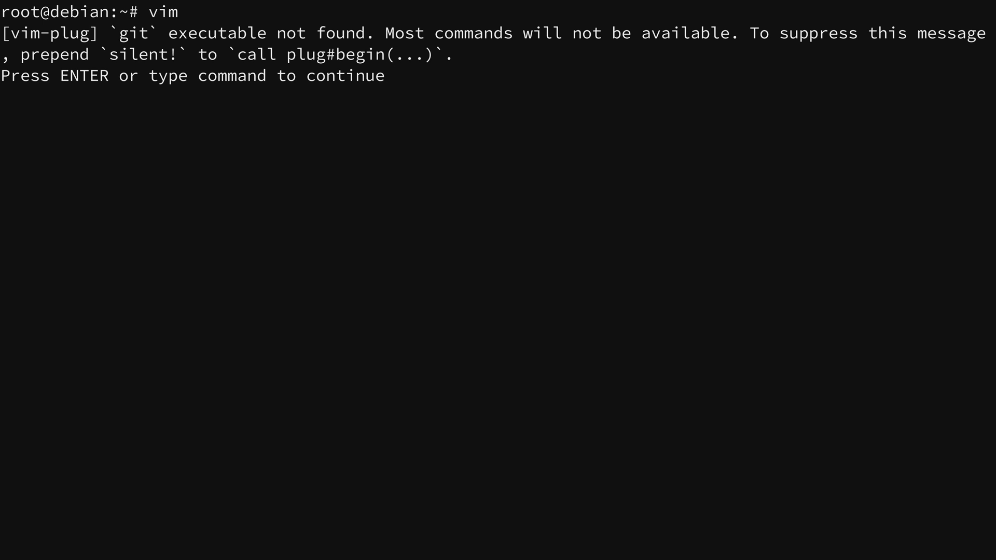
{"action": "key", "text": "Return"}
{"action": "type", "text": "apt i"}
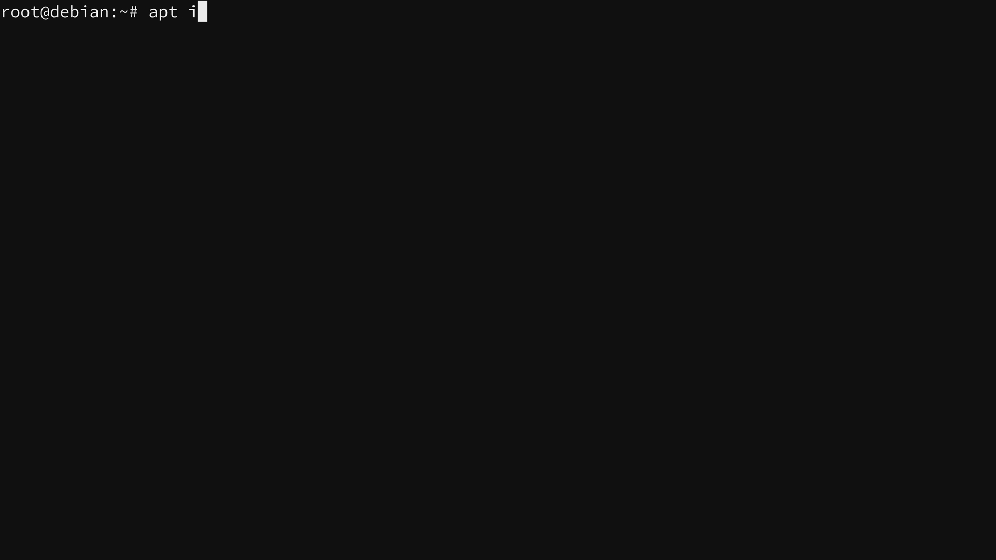
{"action": "type", "text": "nstall git"}
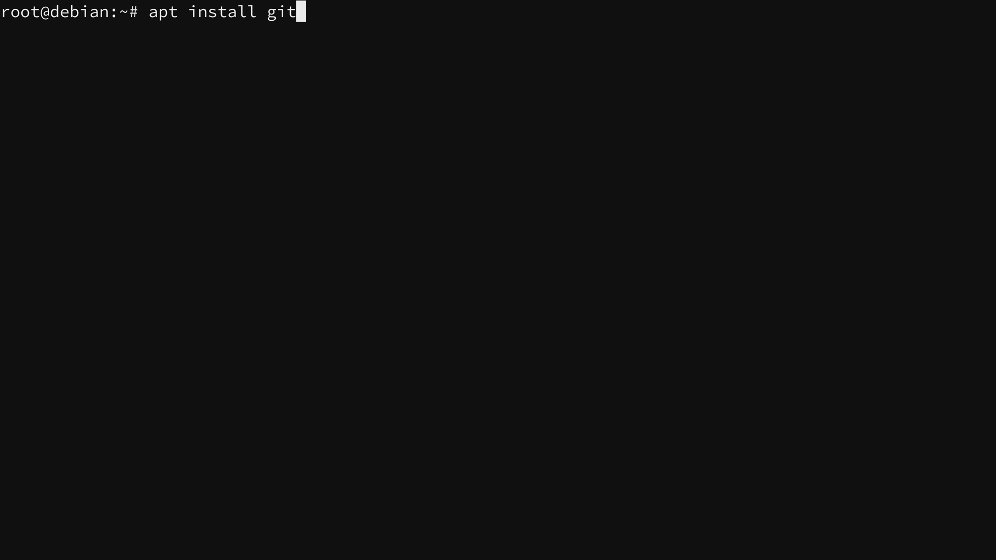
{"action": "key", "text": "Return"}
{"action": "type", "text": "vim"}
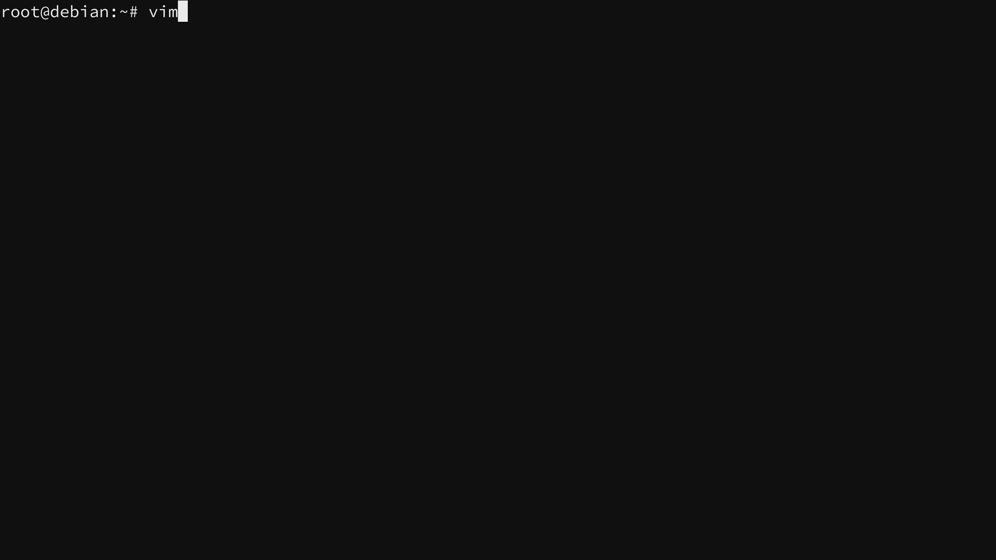
- Launch vim and run :PlugInstall to clone vim-fugitive into the plugged folder
{"action": "key", "text": "Return"}
{"action": "type", "text": ":"}
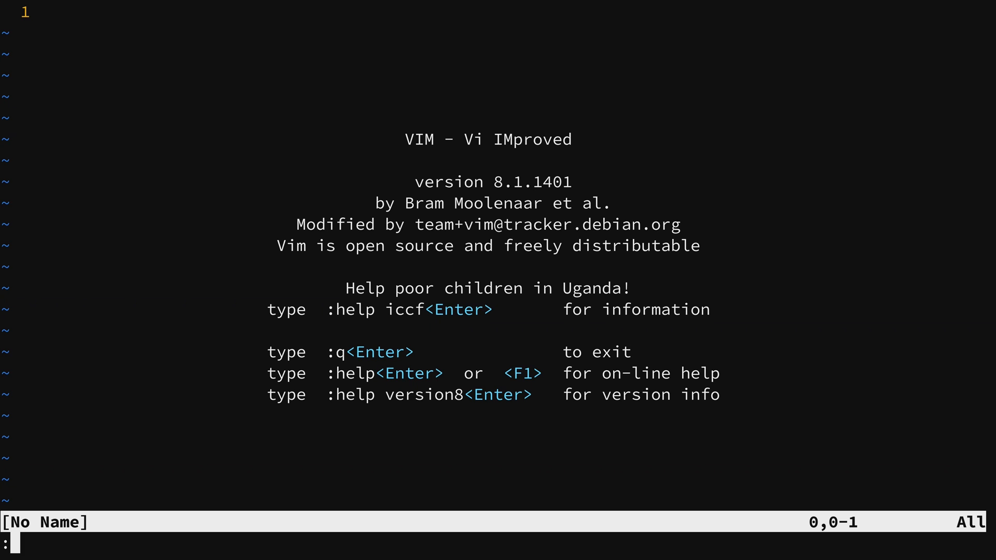
{"action": "type", "text": "Plug"}
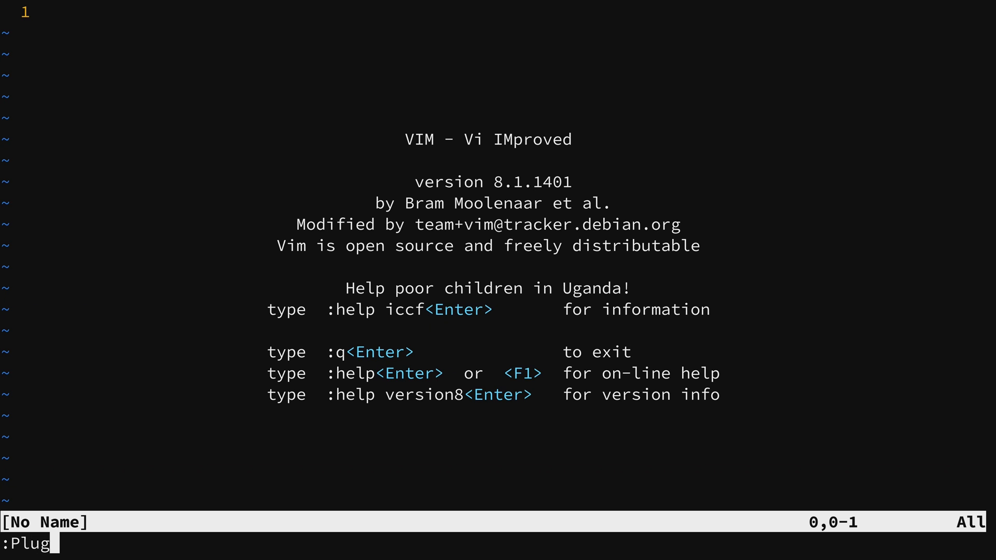
{"action": "type", "text": "Install"}
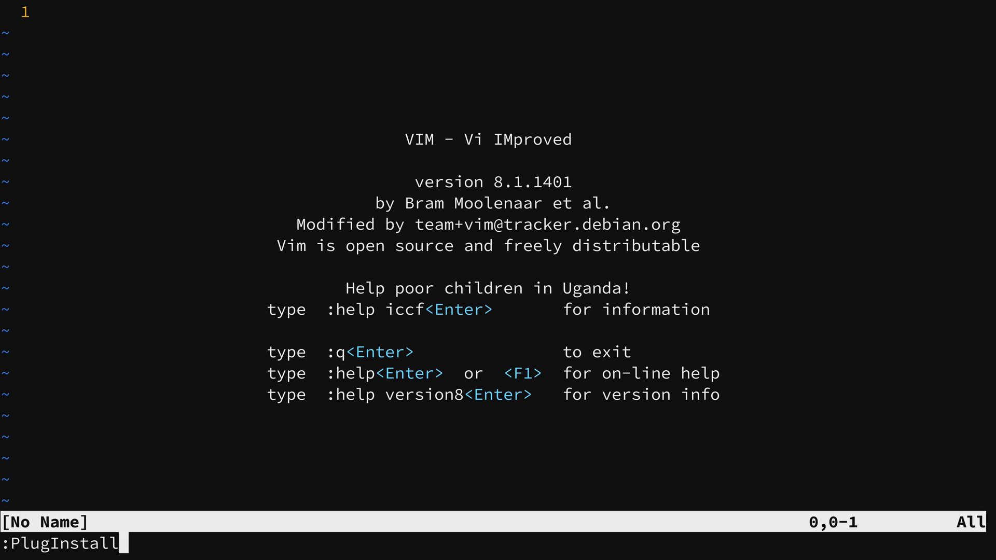
{"action": "key", "text": "Return"}
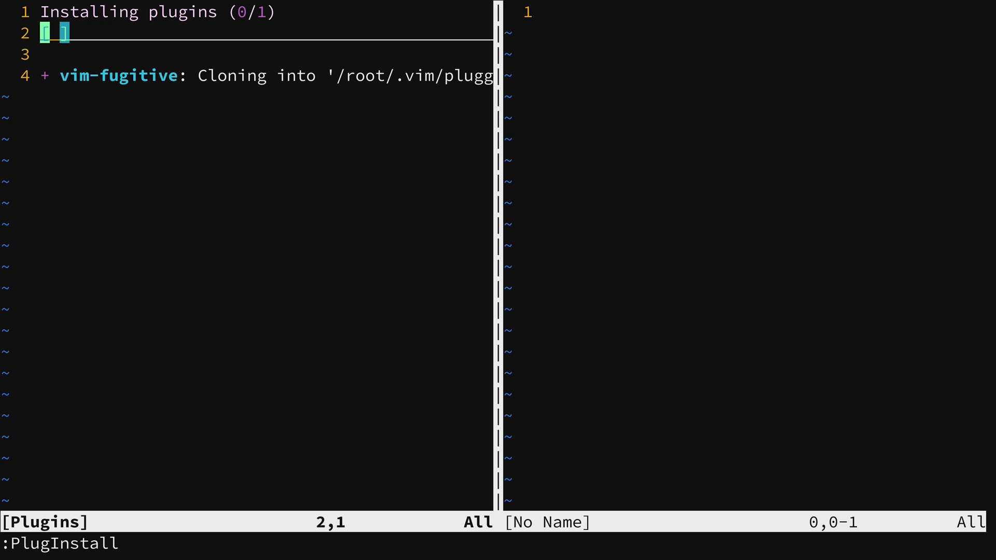